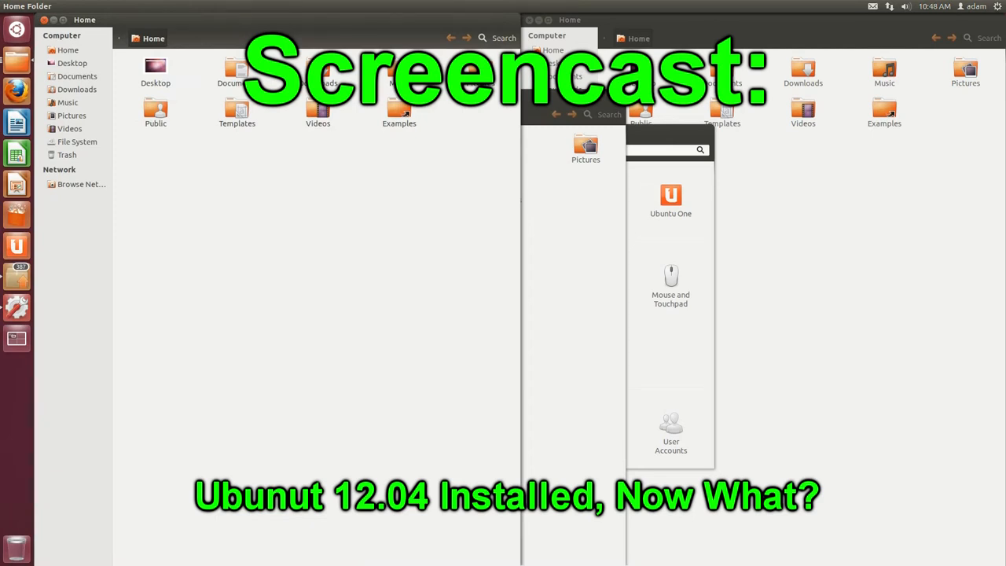
mouse_move(16, 60)
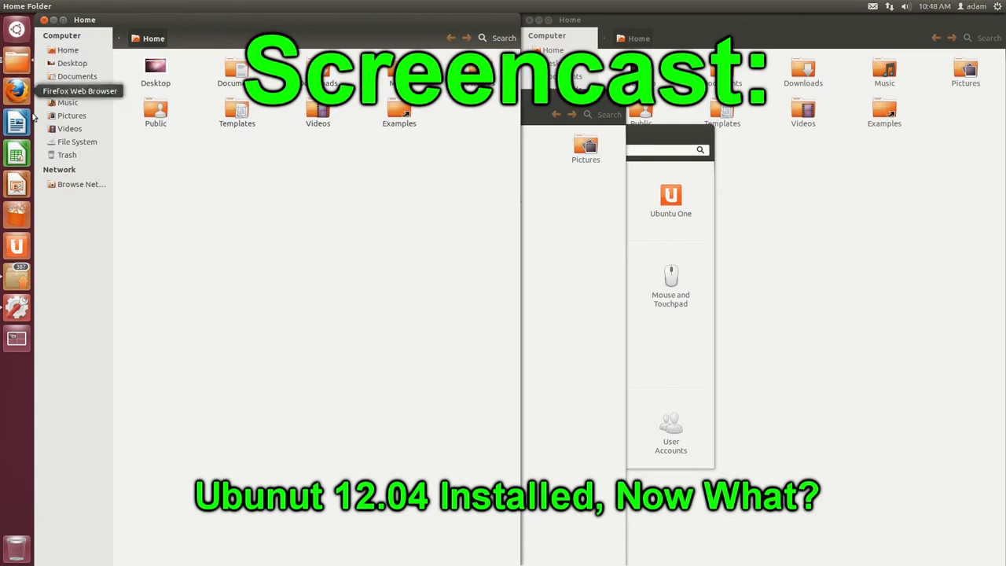
mouse_move(308, 251)
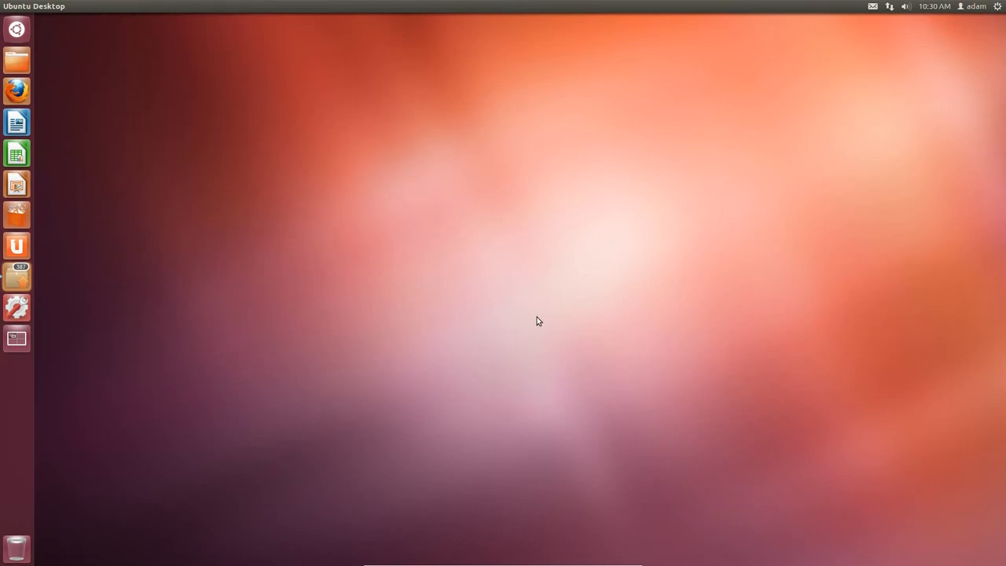
mouse_move(89, 185)
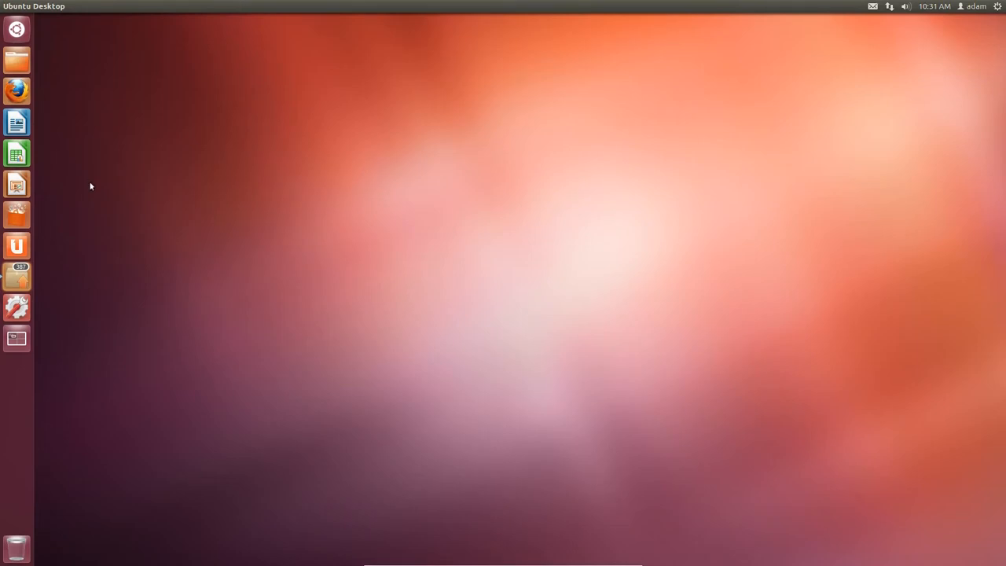
mouse_move(16, 29)
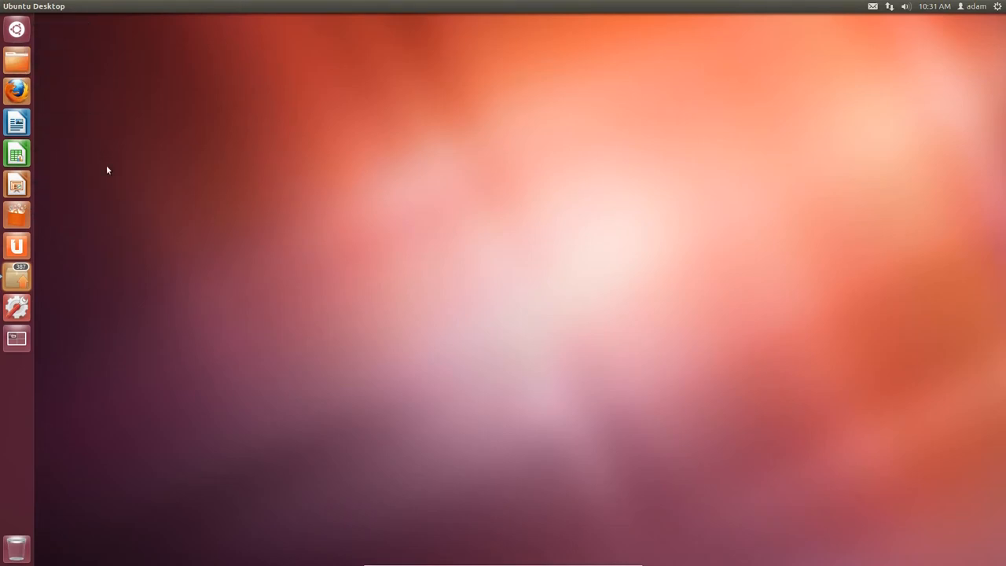
mouse_move(80, 59)
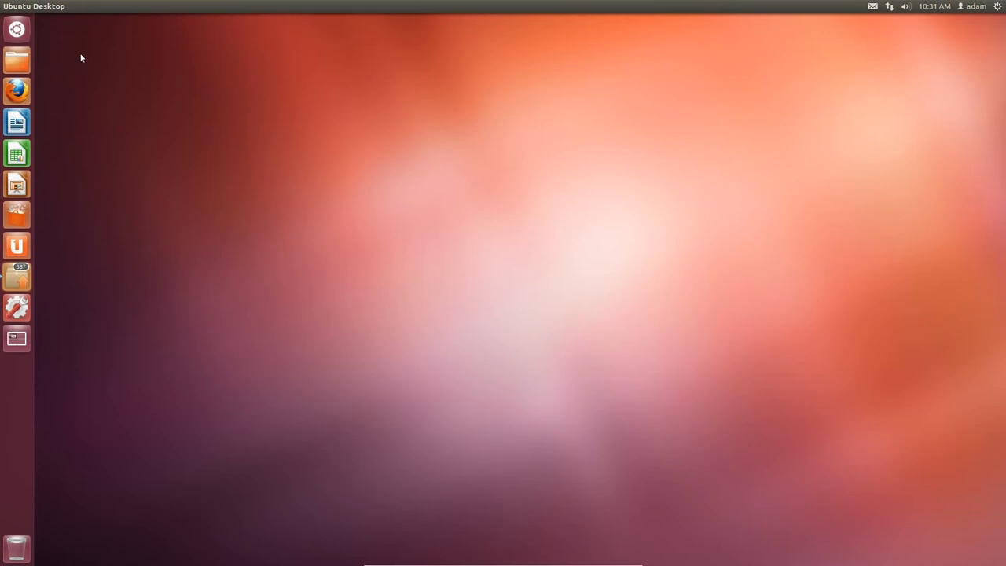
mouse_move(16, 29)
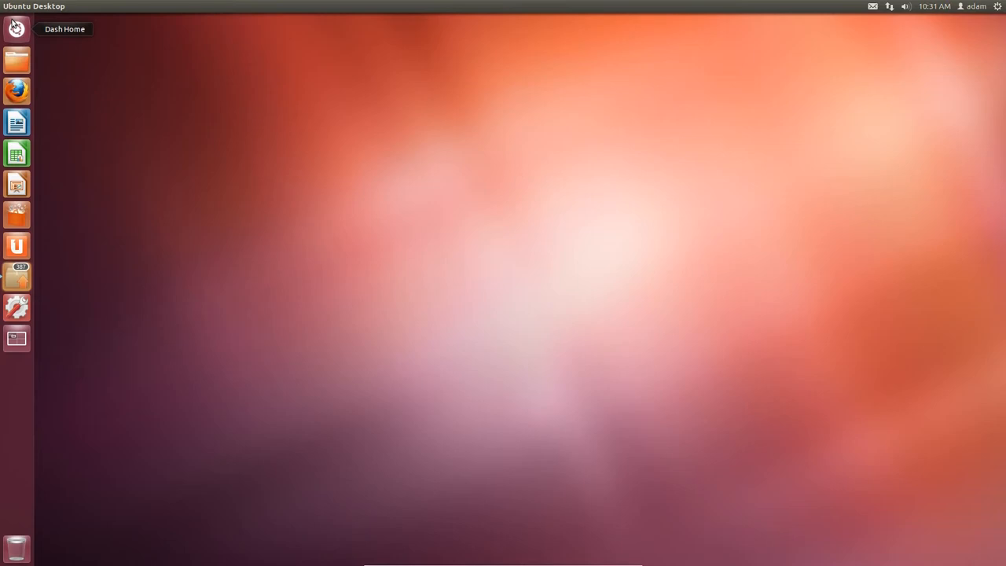
mouse_move(124, 135)
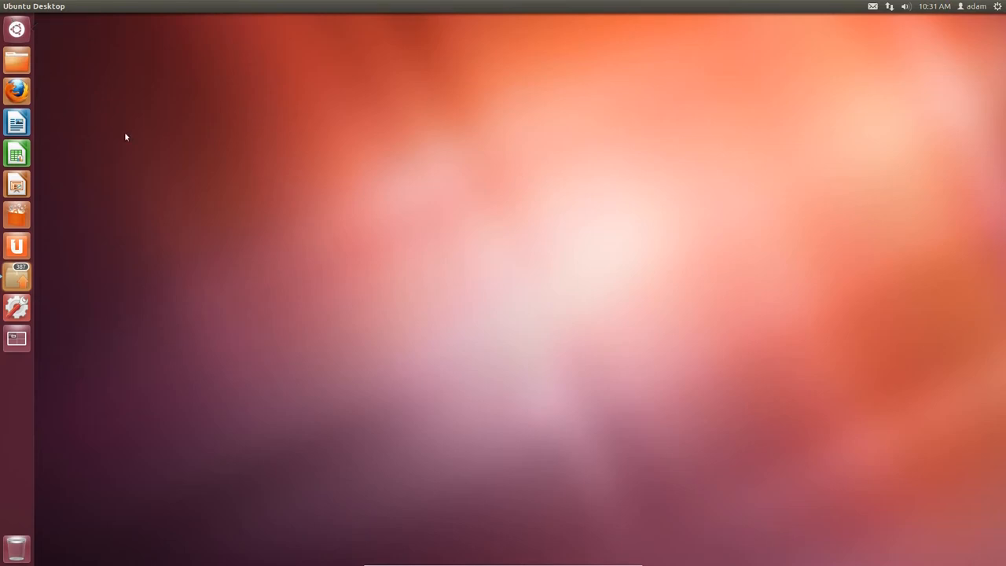
mouse_move(120, 119)
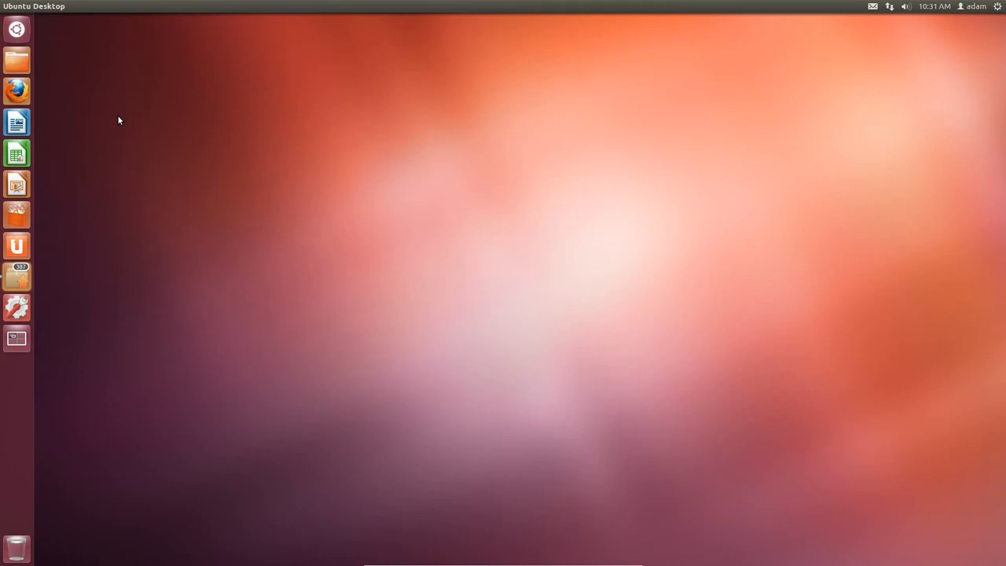
mouse_move(348, 228)
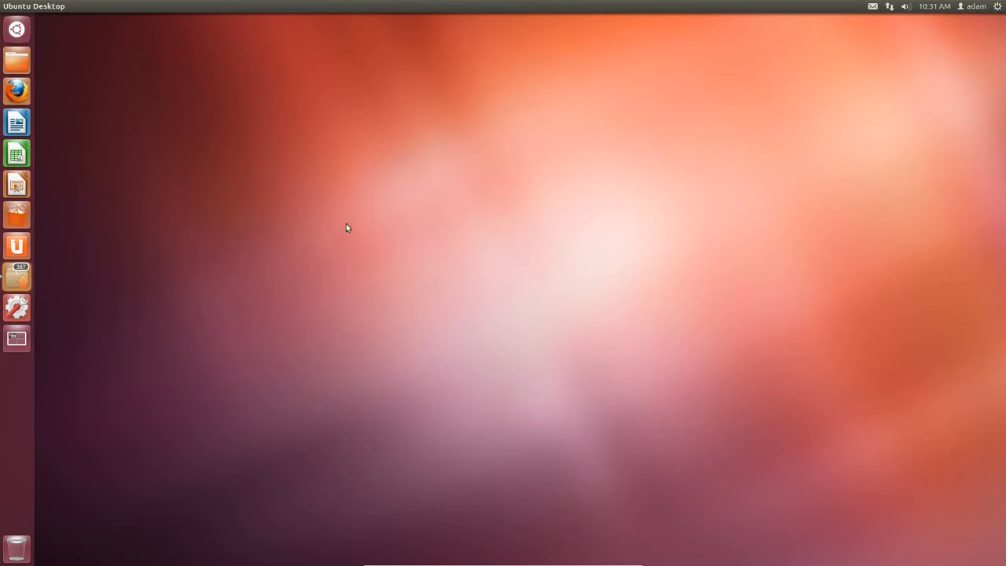
mouse_move(362, 201)
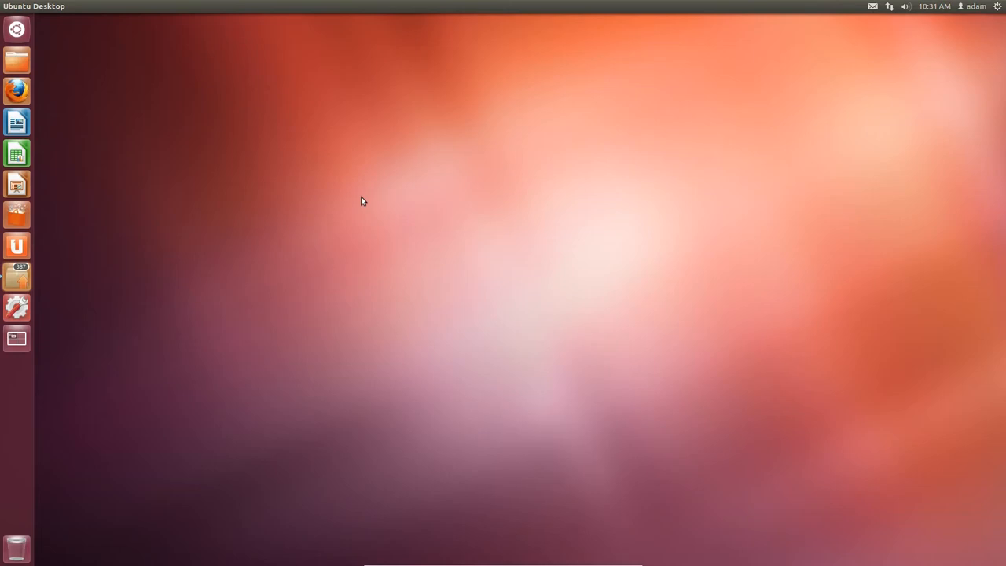
mouse_move(665, 252)
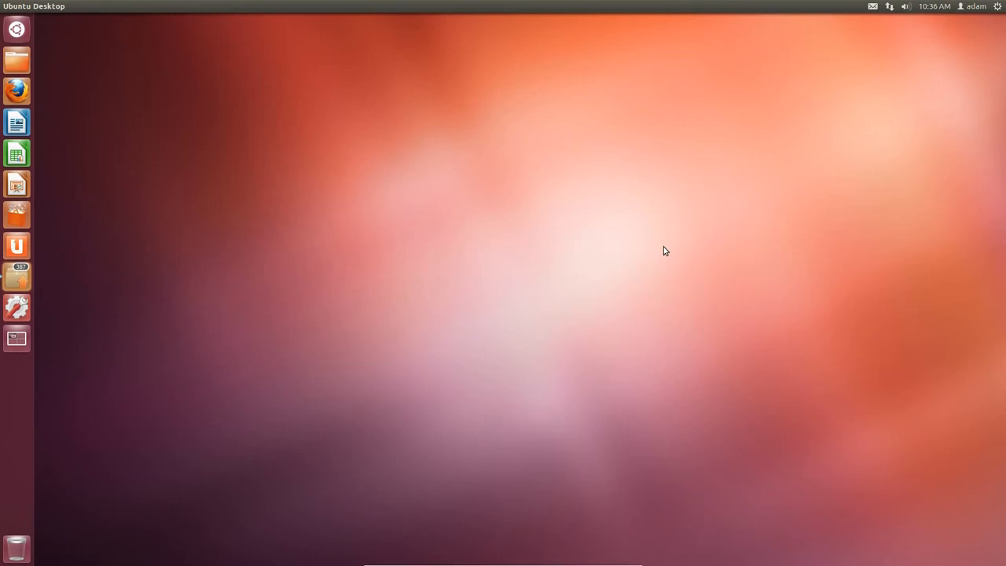
mouse_move(189, 87)
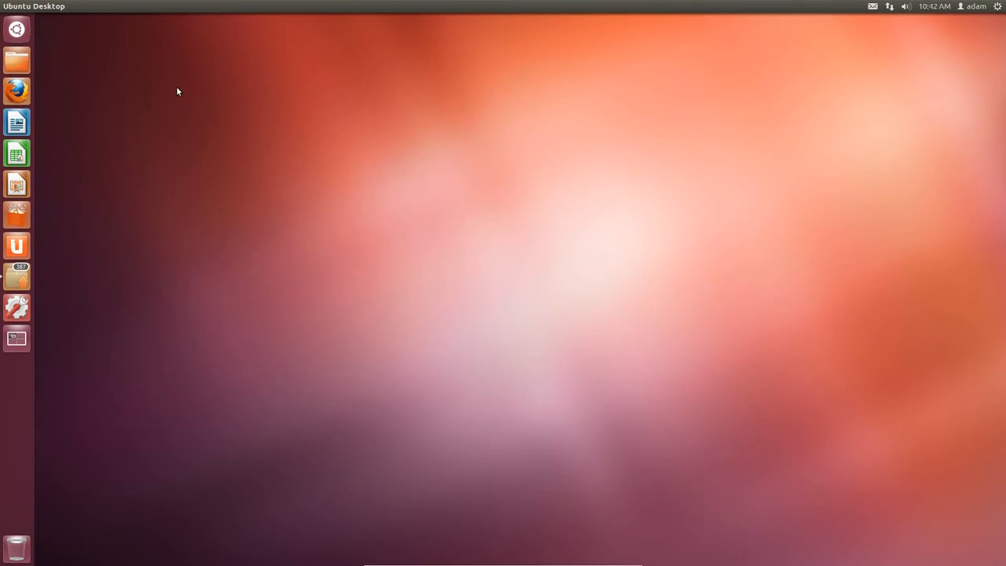
mouse_move(16, 60)
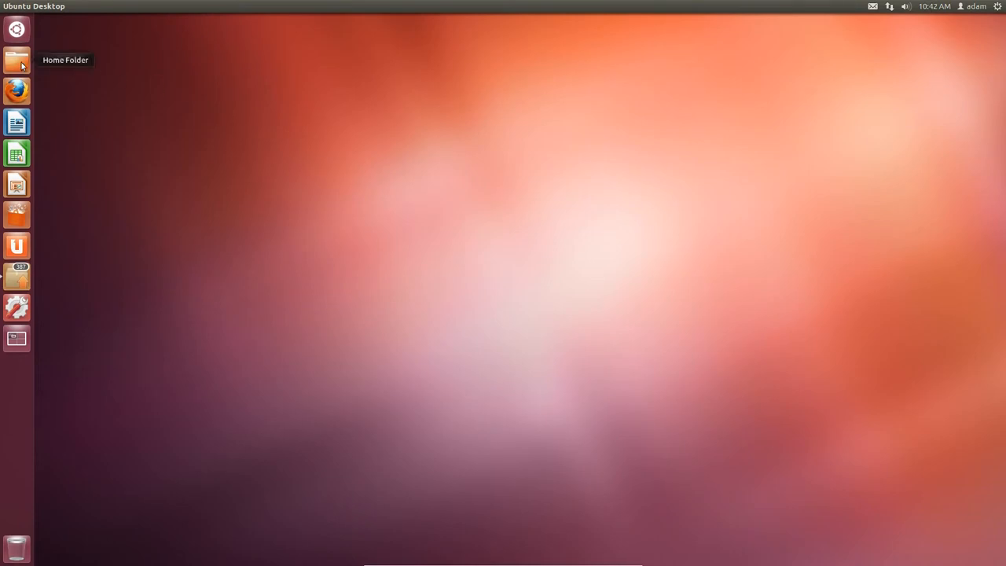
mouse_move(179, 86)
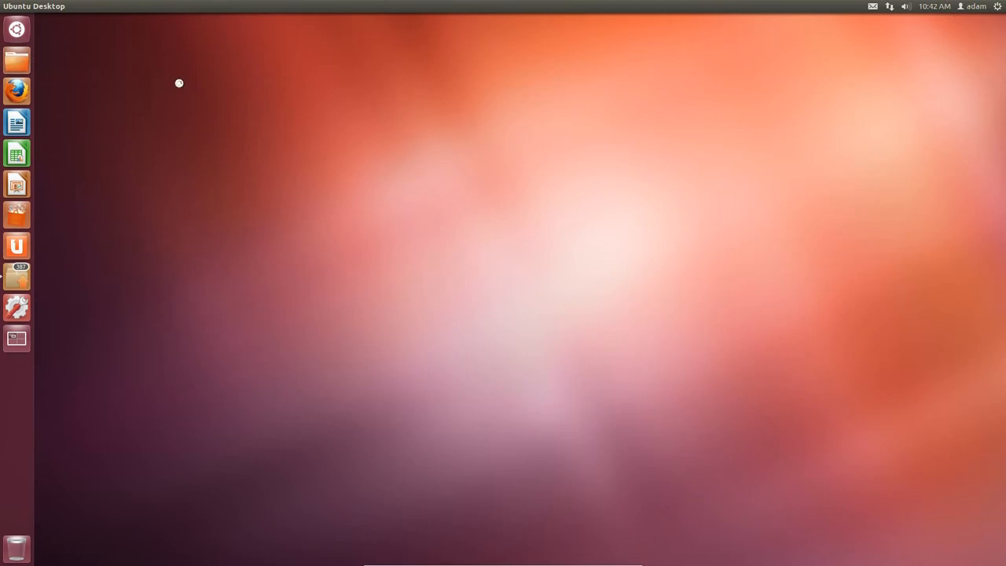
Open the Home folder from the launcher and maximize its window
click(16, 60)
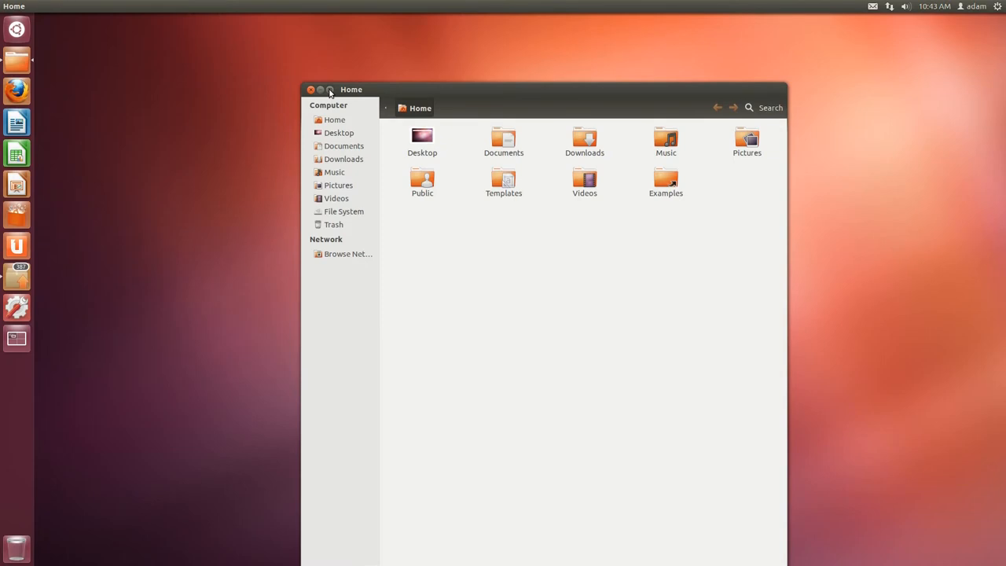
click(321, 88)
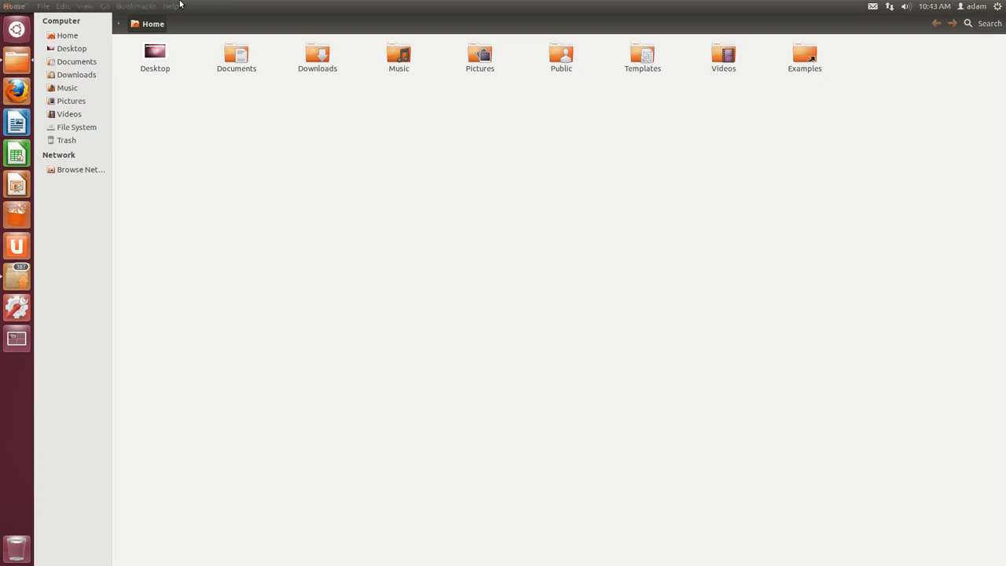
mouse_move(267, 256)
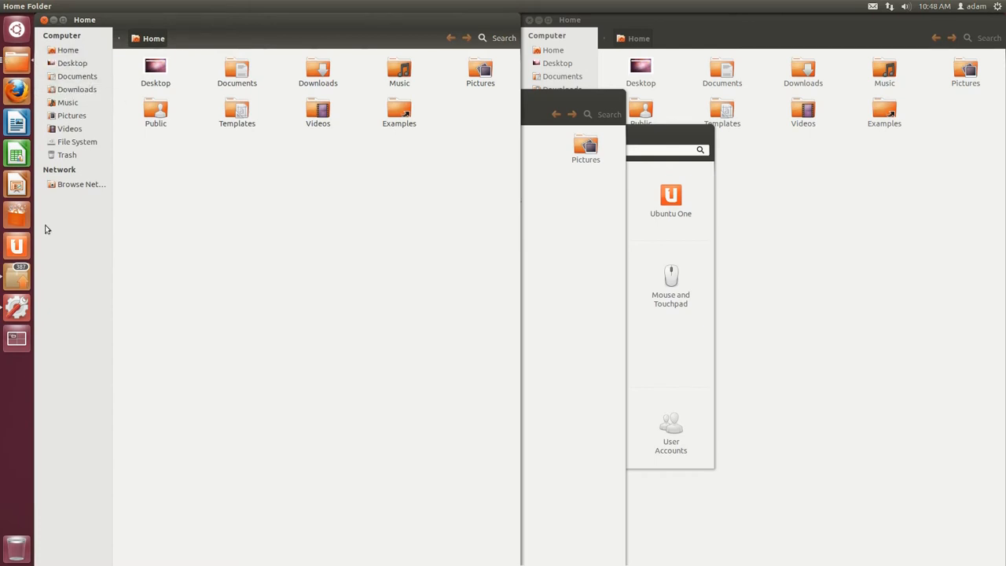
mouse_move(308, 251)
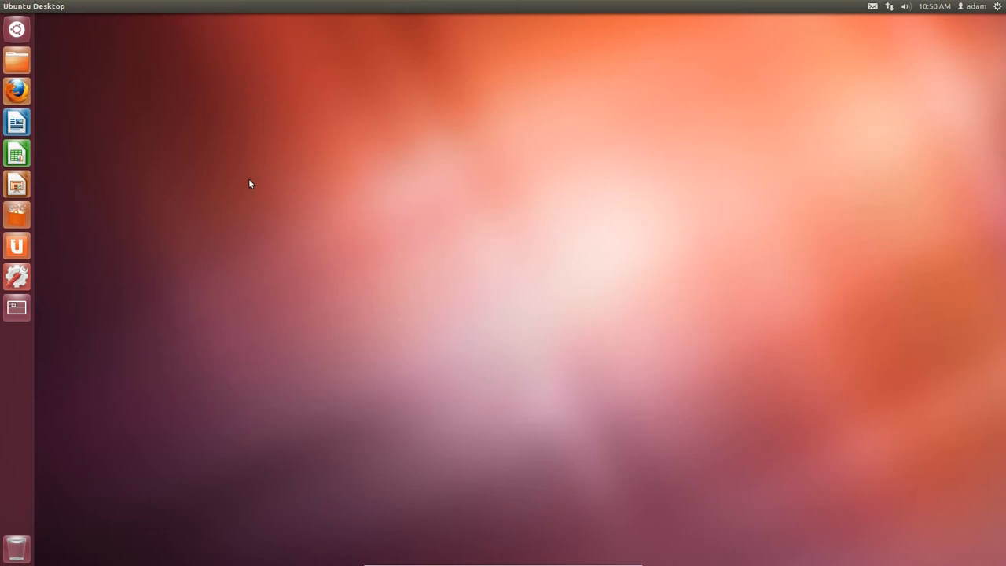
key(Super)
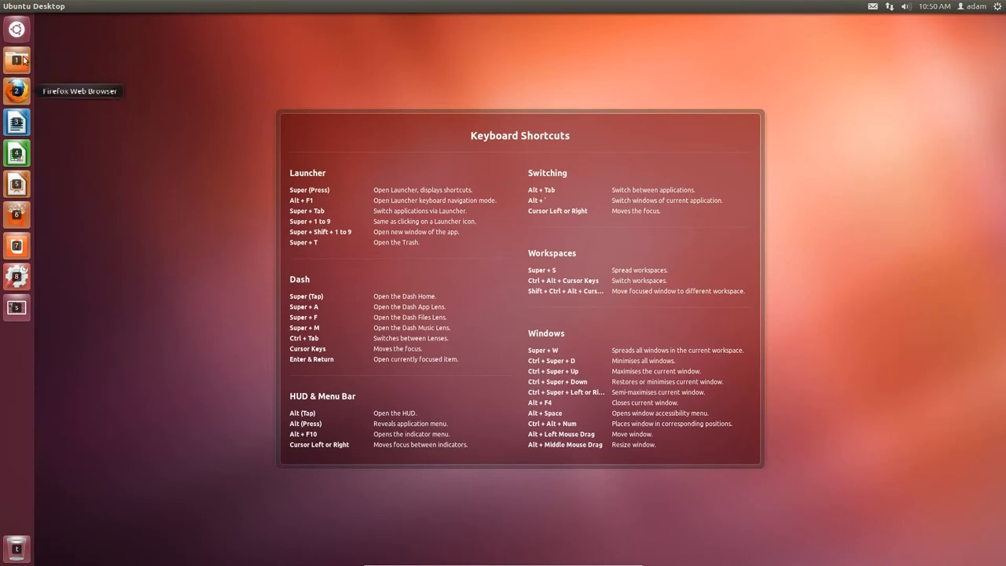
mouse_move(15, 59)
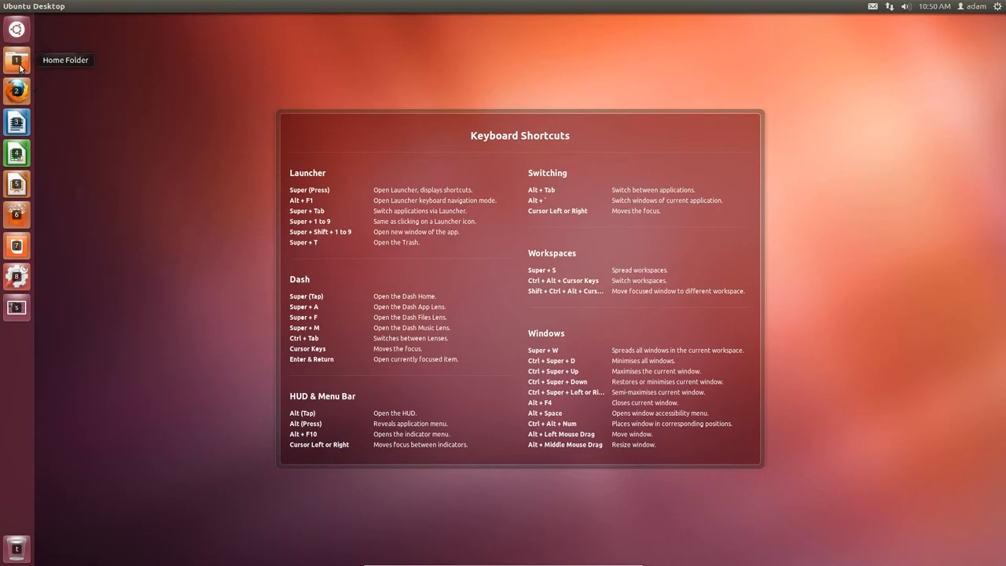
mouse_move(11, 229)
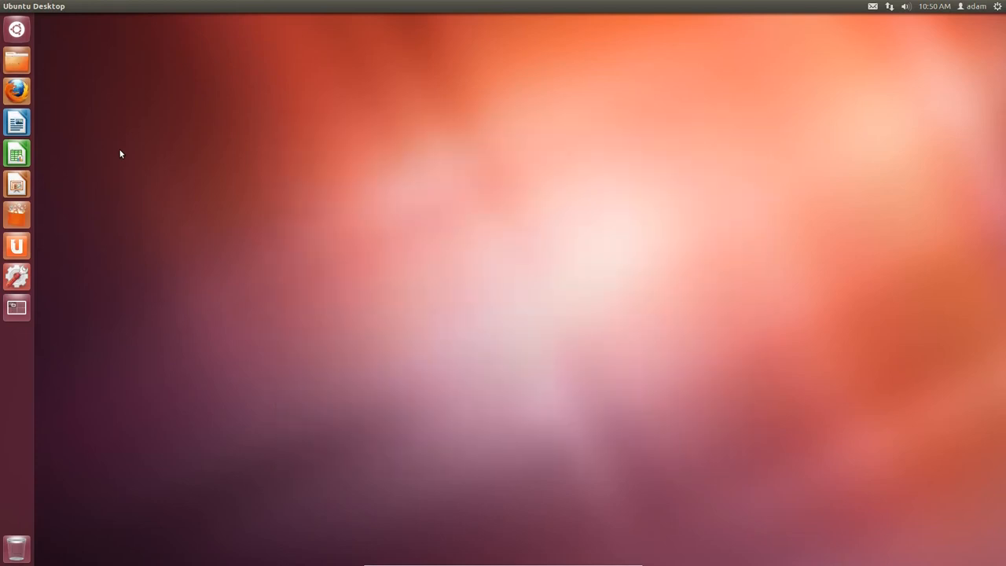
Open the Home folder and Firefox side by side from the launcher
click(16, 60)
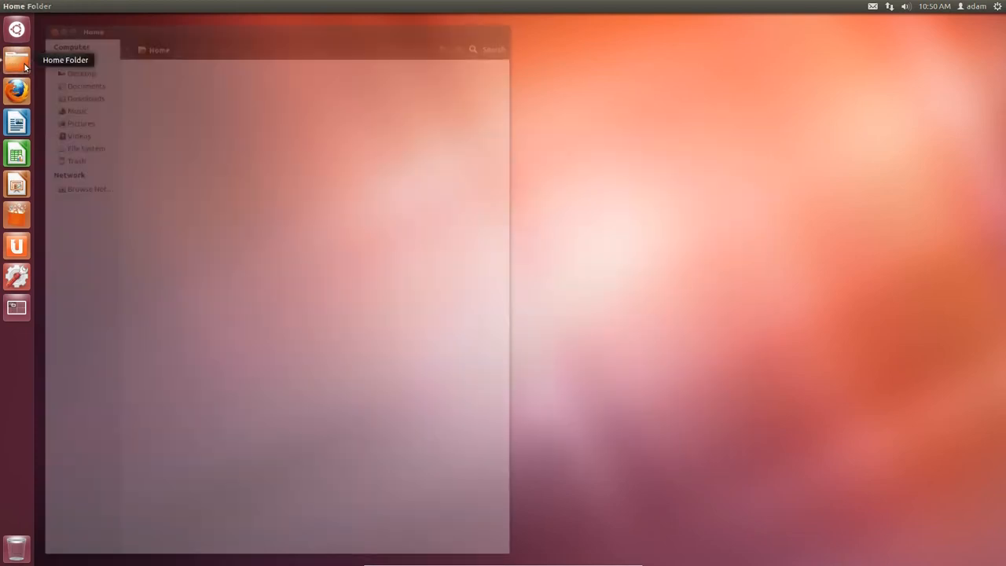
click(16, 60)
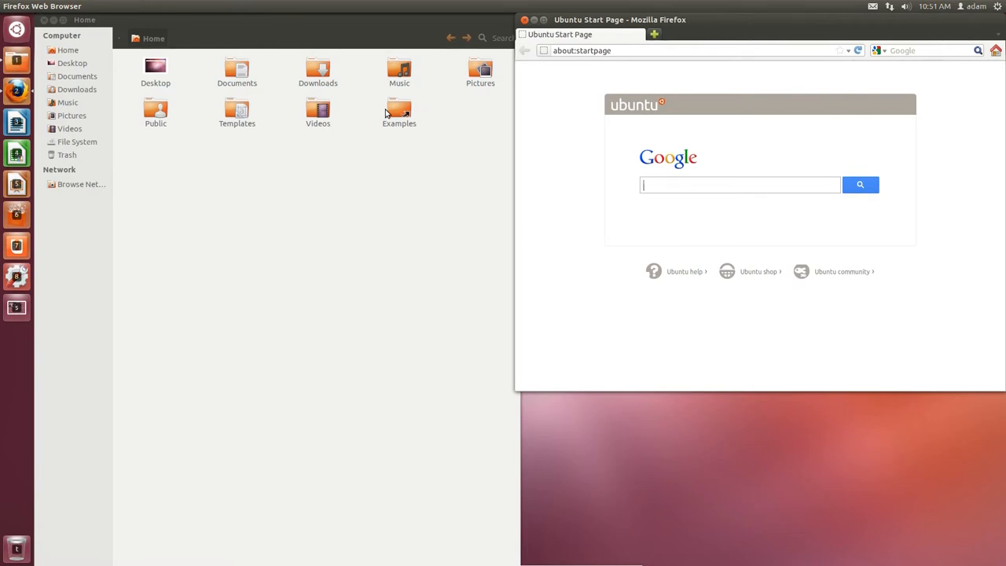
mouse_move(16, 123)
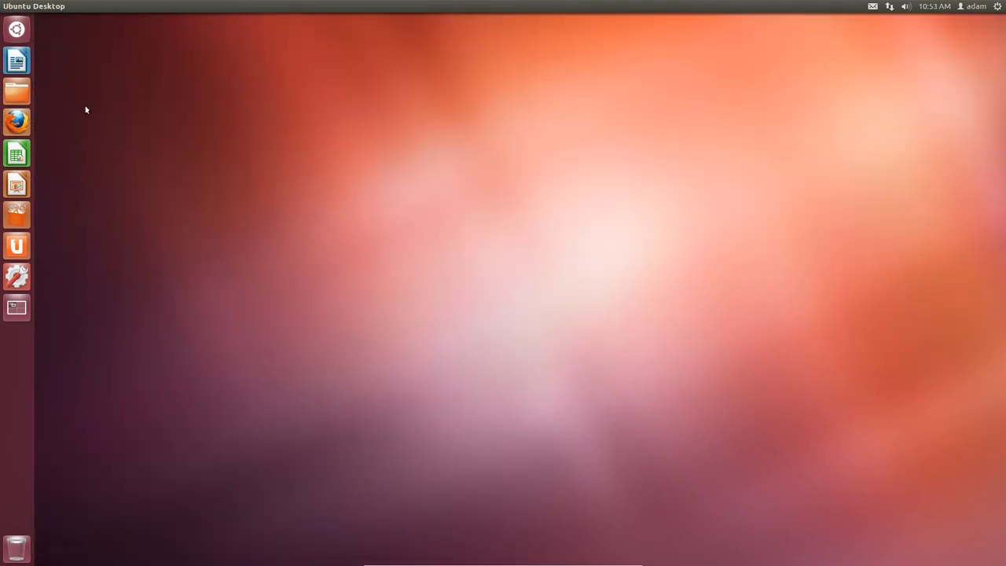
mouse_move(939, 49)
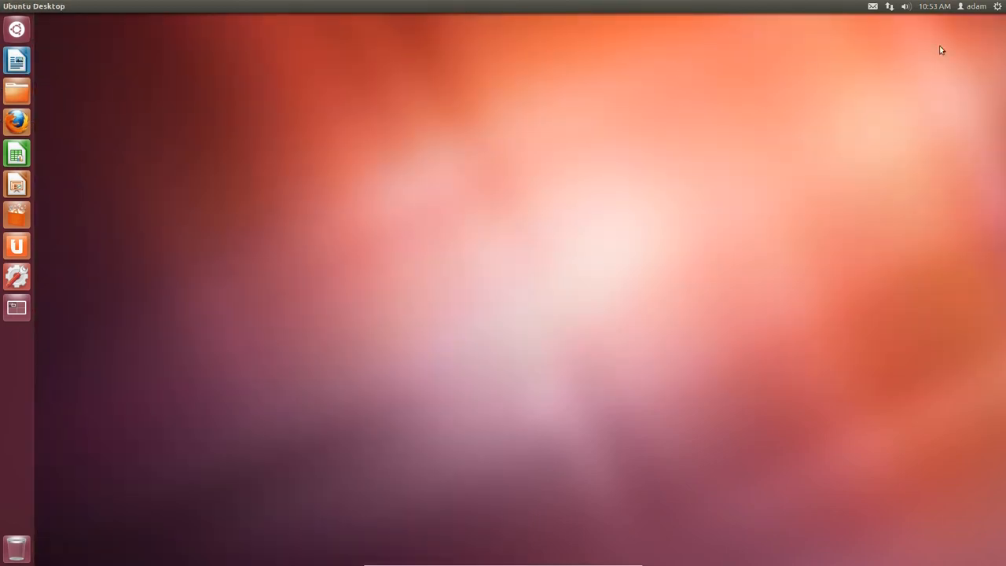
Open Update Manager from the session menu, review the 444 available updates, and close it without installing
click(997, 6)
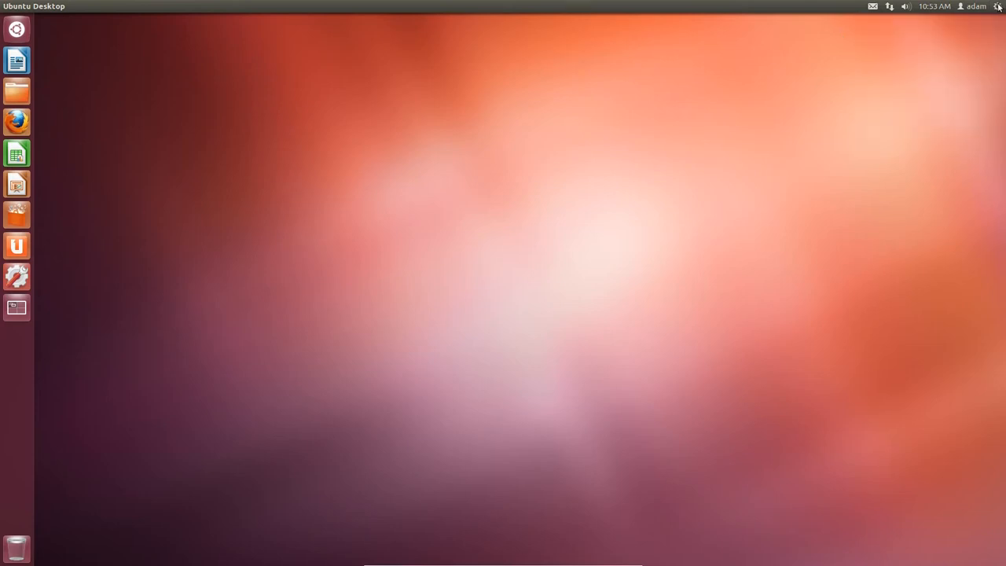
click(996, 6)
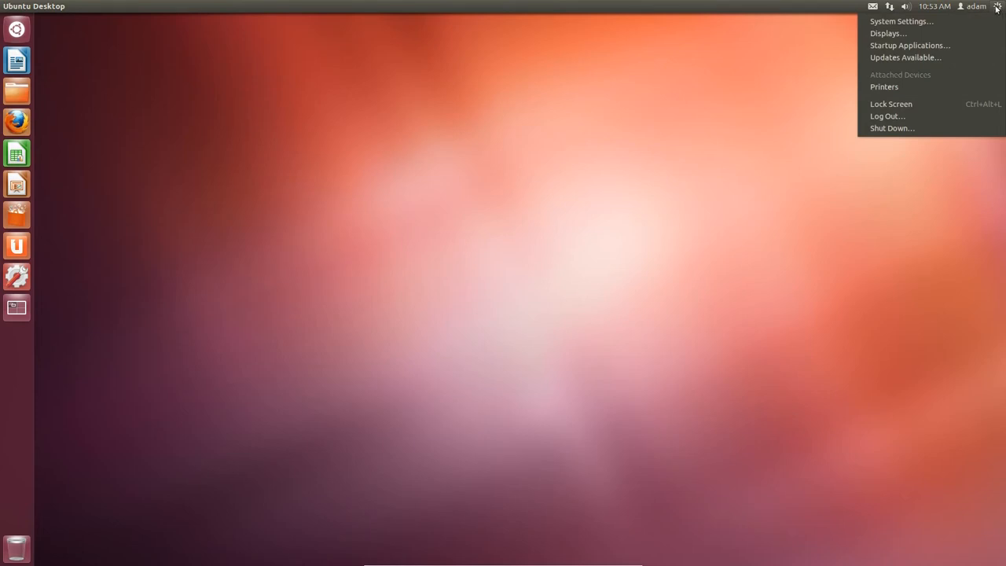
click(902, 56)
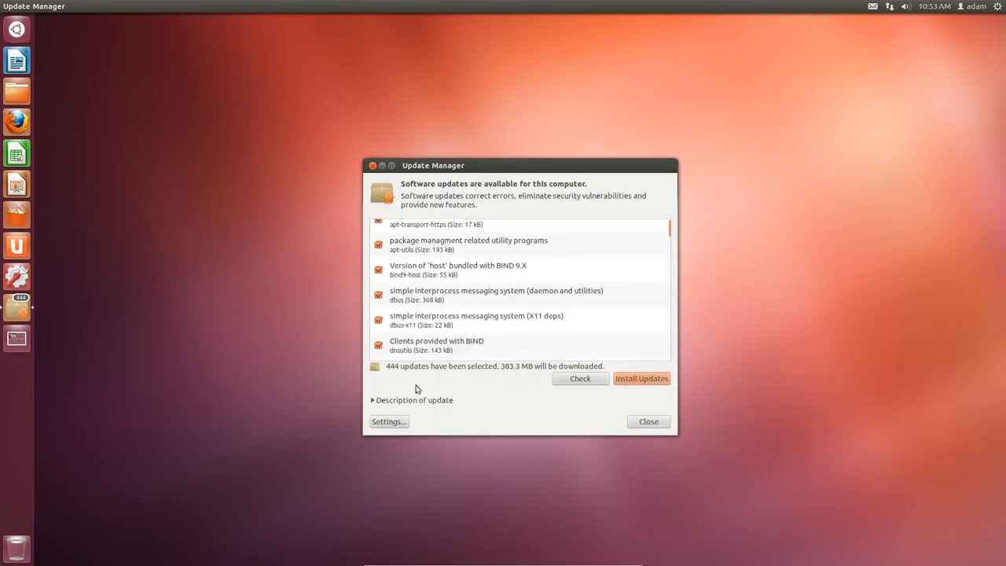
scroll(up, 3)
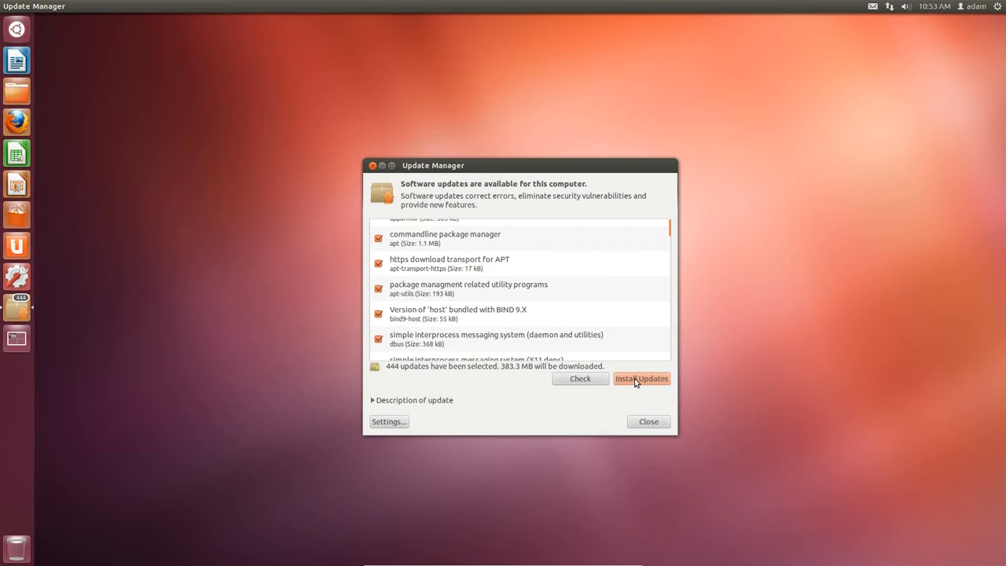
mouse_move(591, 248)
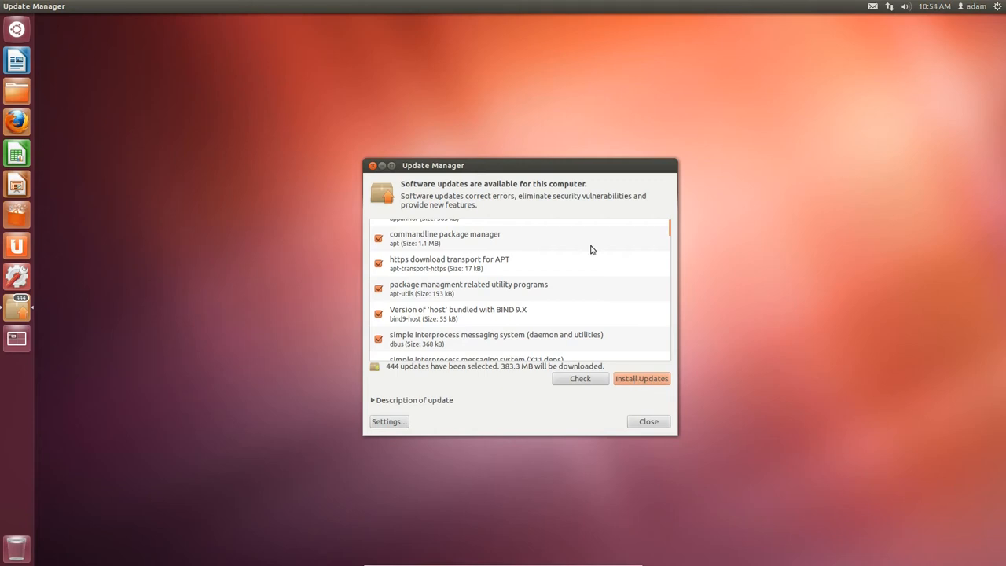
mouse_move(591, 250)
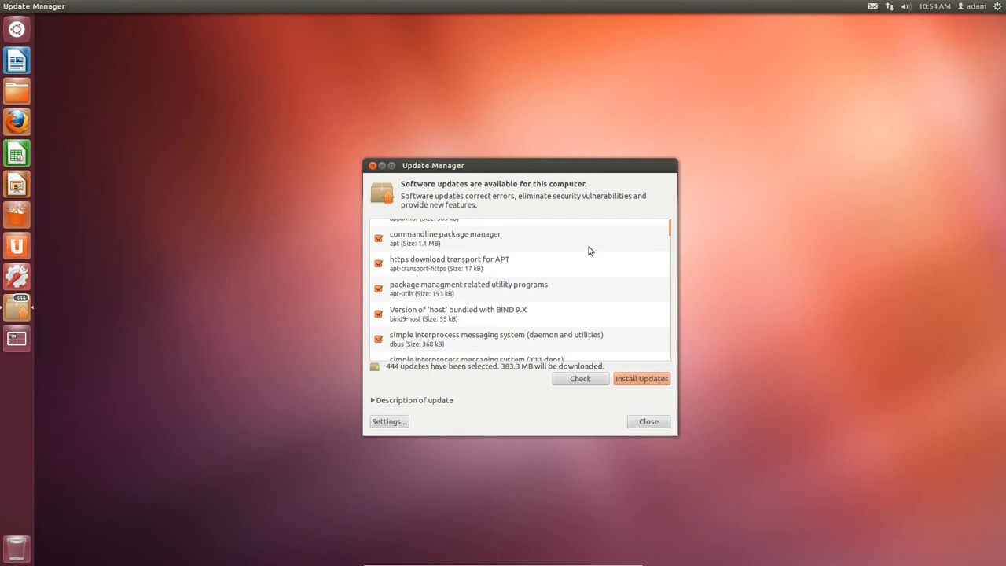
click(648, 421)
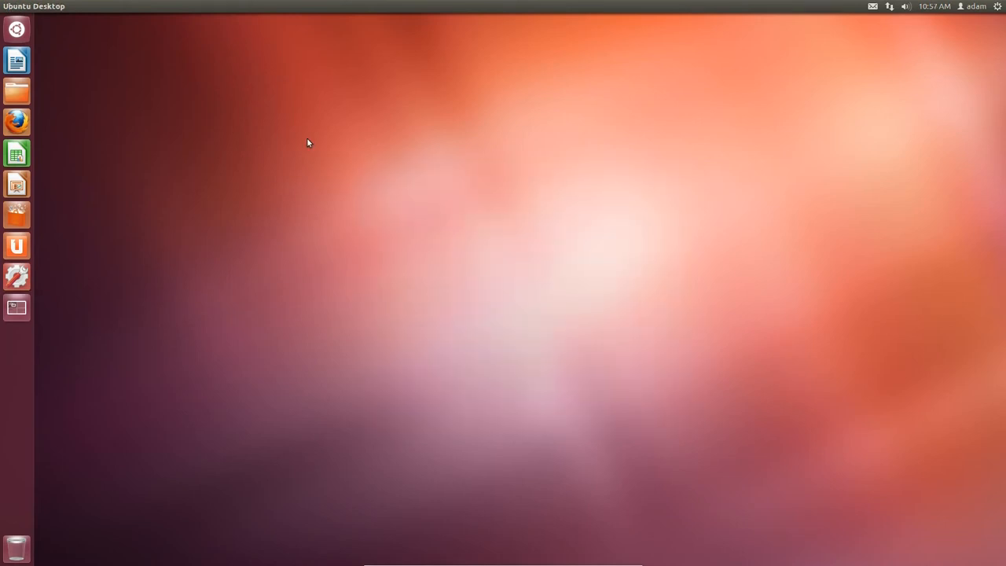
mouse_move(83, 229)
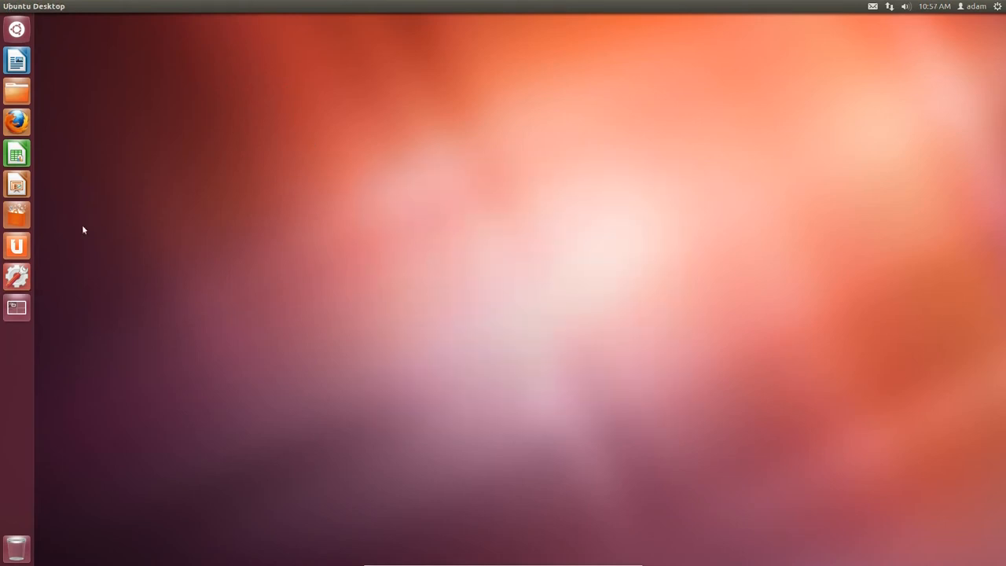
mouse_move(599, 267)
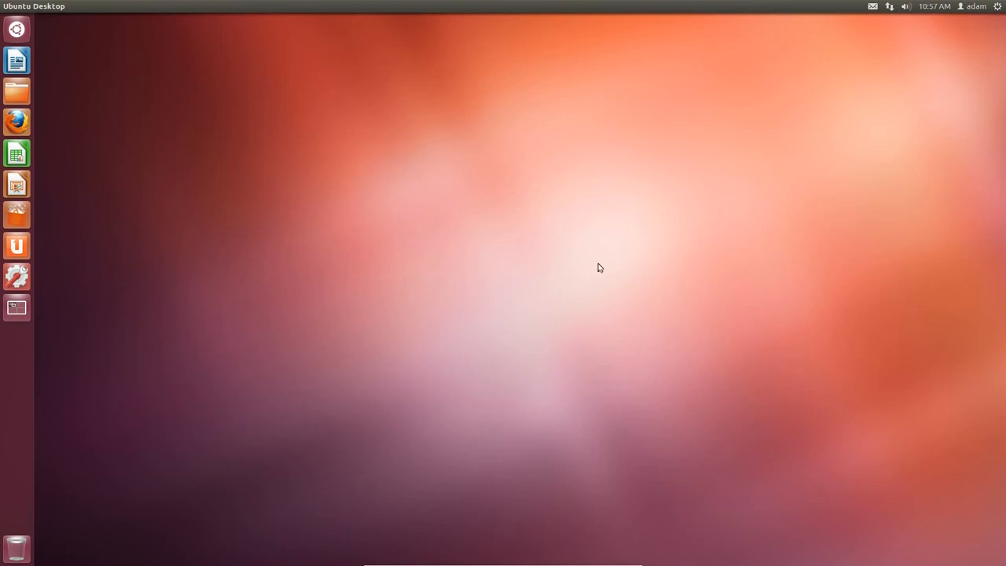
mouse_move(16, 277)
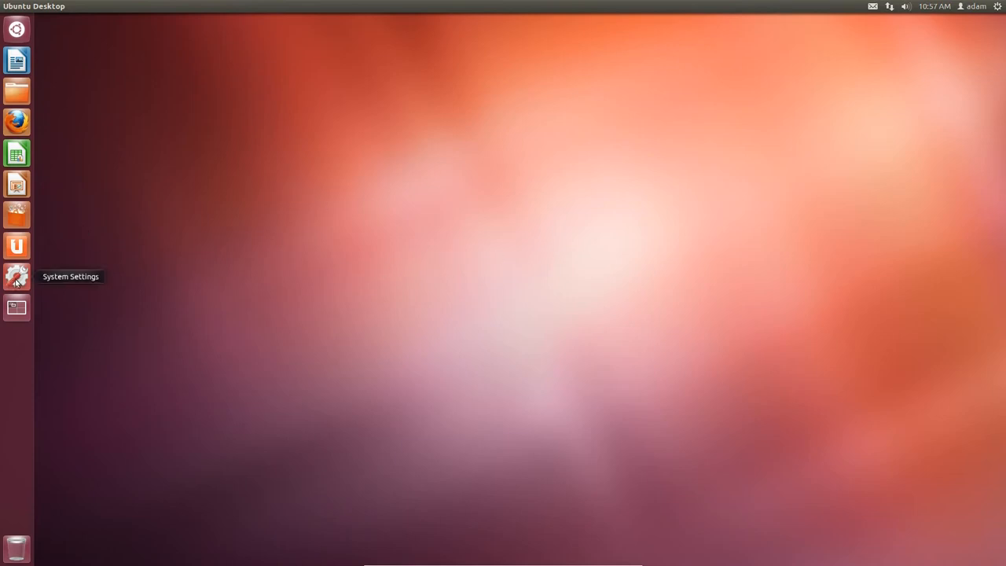
mouse_move(29, 88)
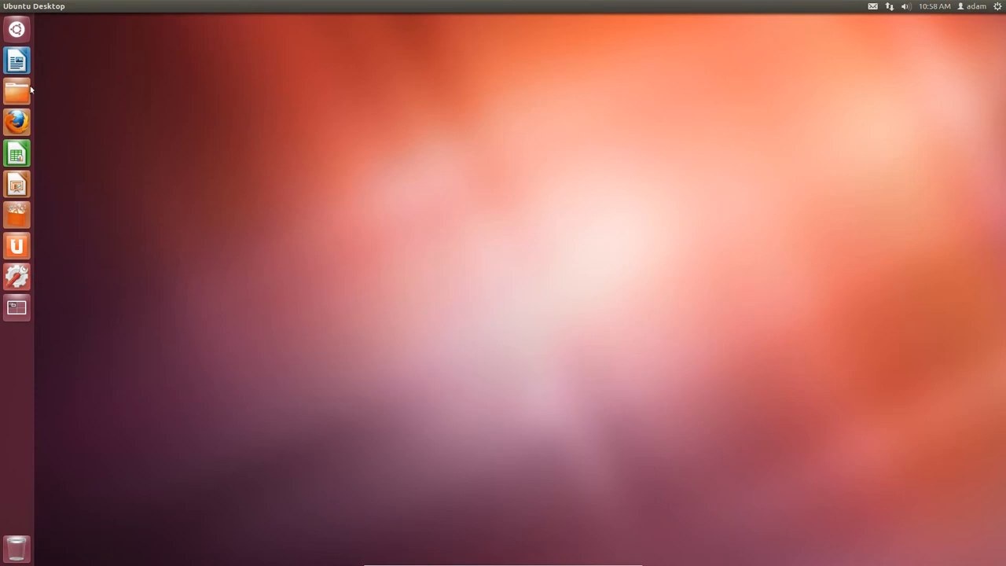
mouse_move(16, 277)
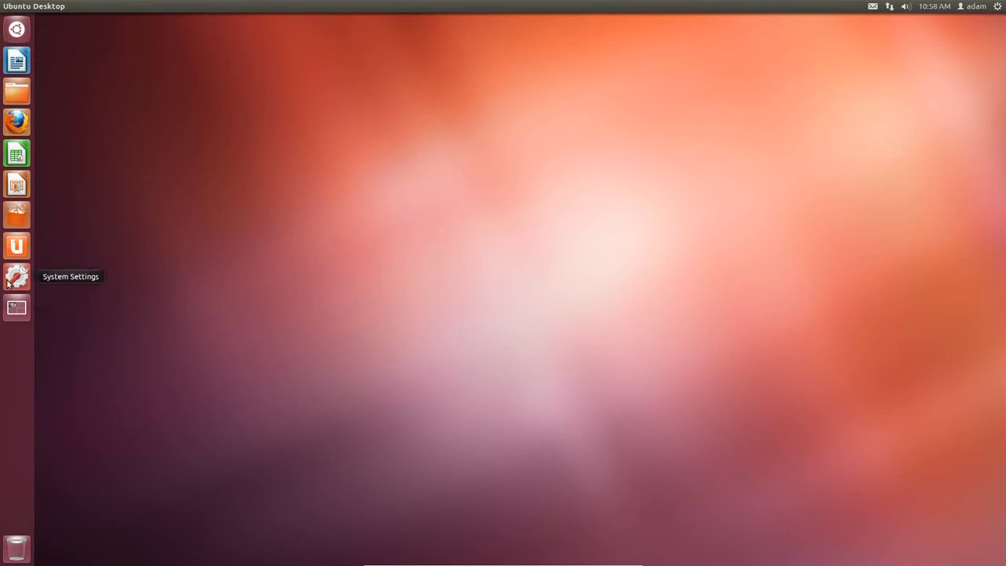
mouse_move(30, 276)
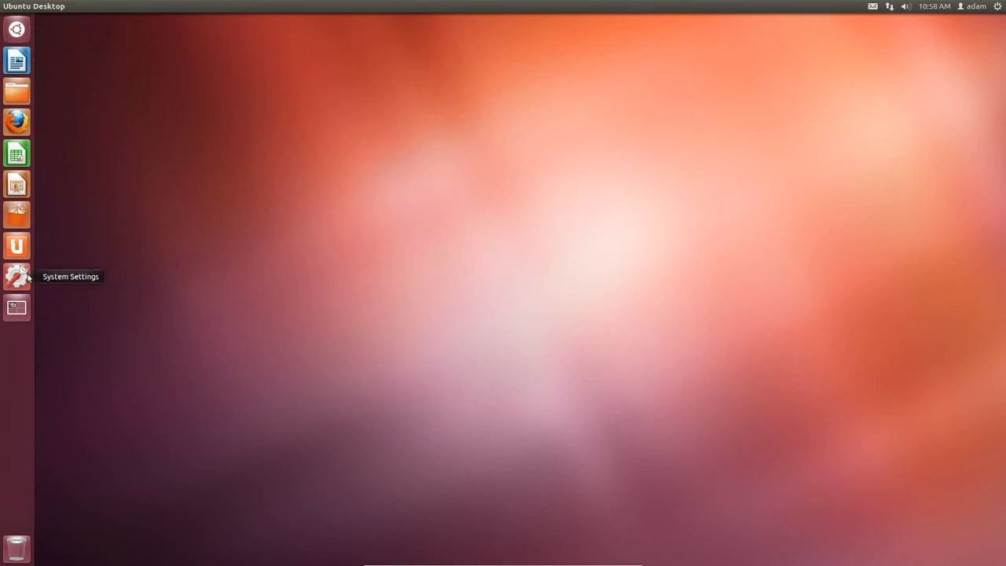
mouse_move(222, 292)
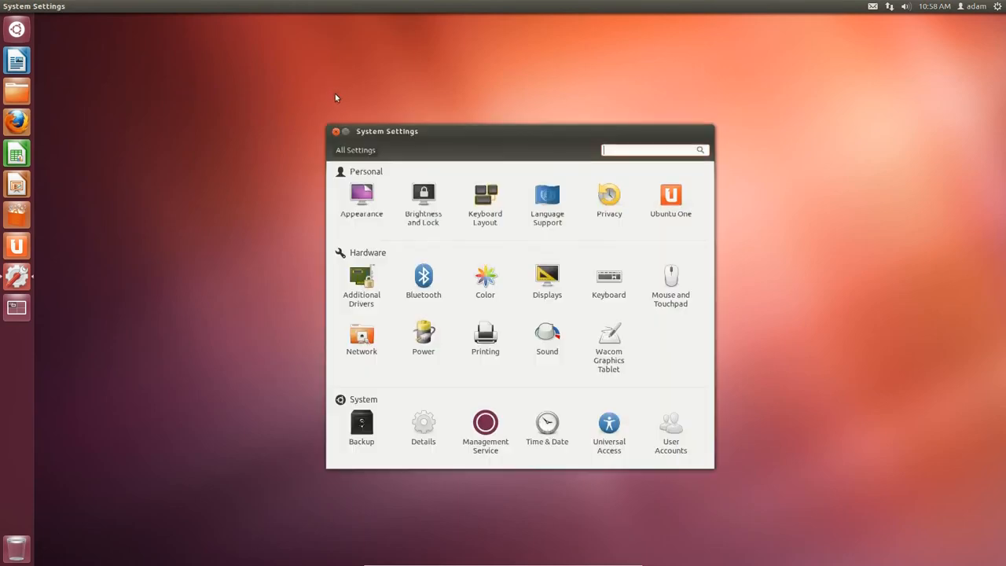
In Appearance settings, make Early Blossom the desktop wallpaper
click(361, 195)
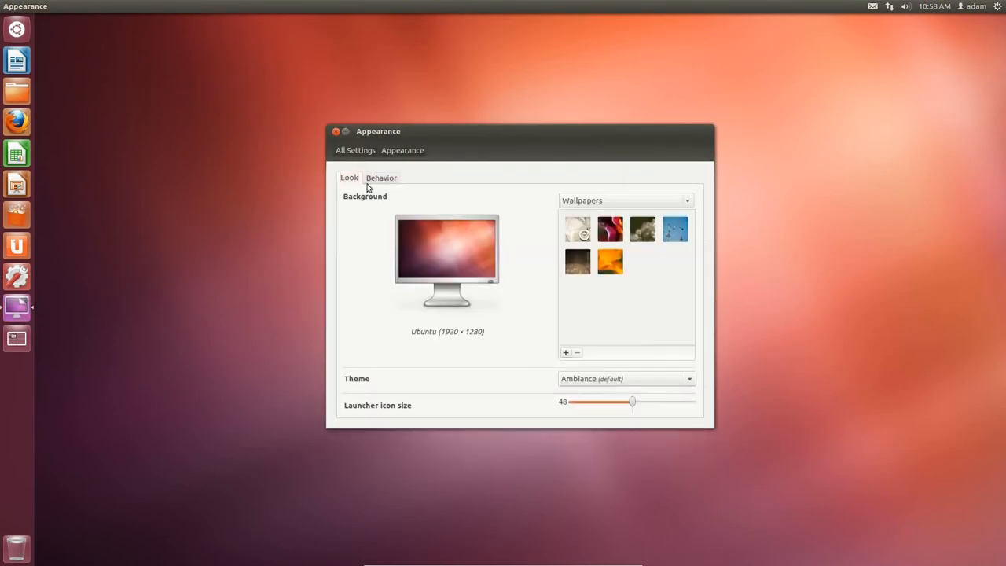
scroll(down, 3)
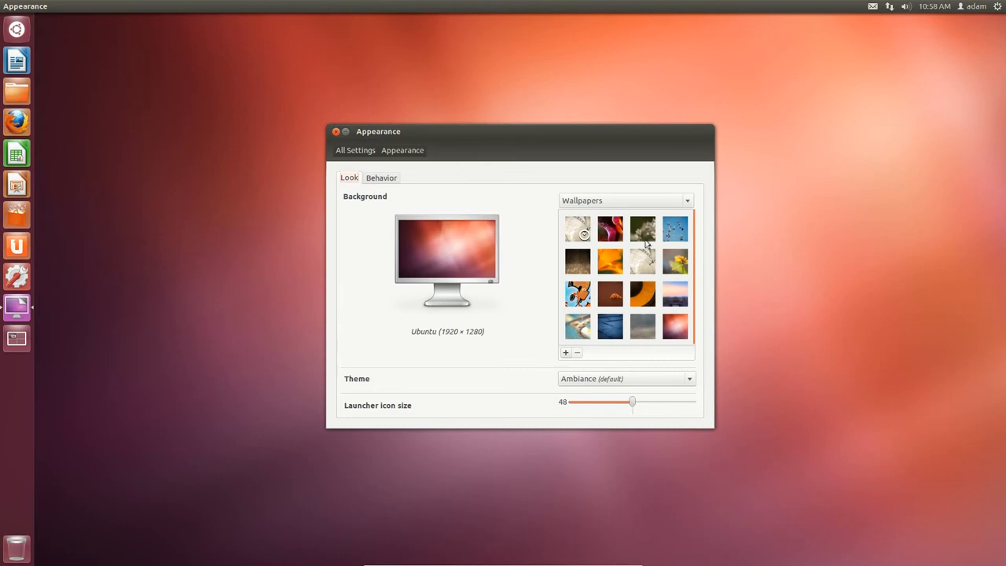
click(642, 229)
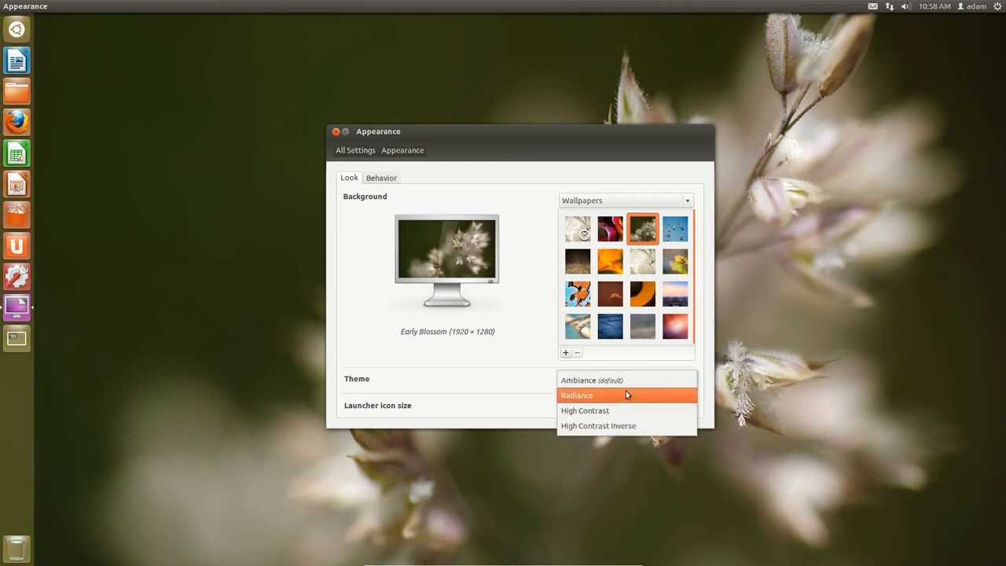
mouse_move(585, 401)
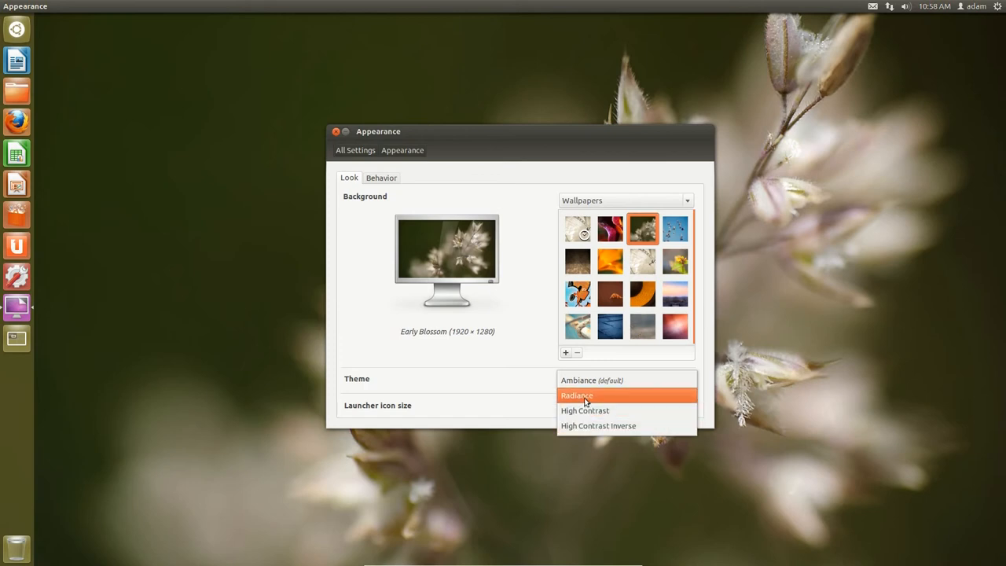
mouse_move(525, 138)
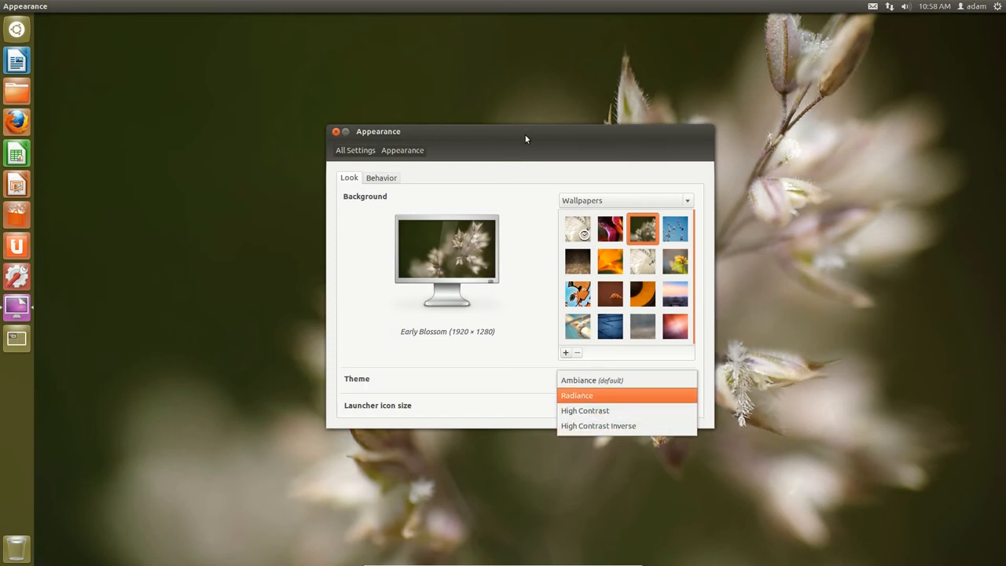
Switch the theme to Radiance and cancel out of the wallpaper picture browser
click(577, 396)
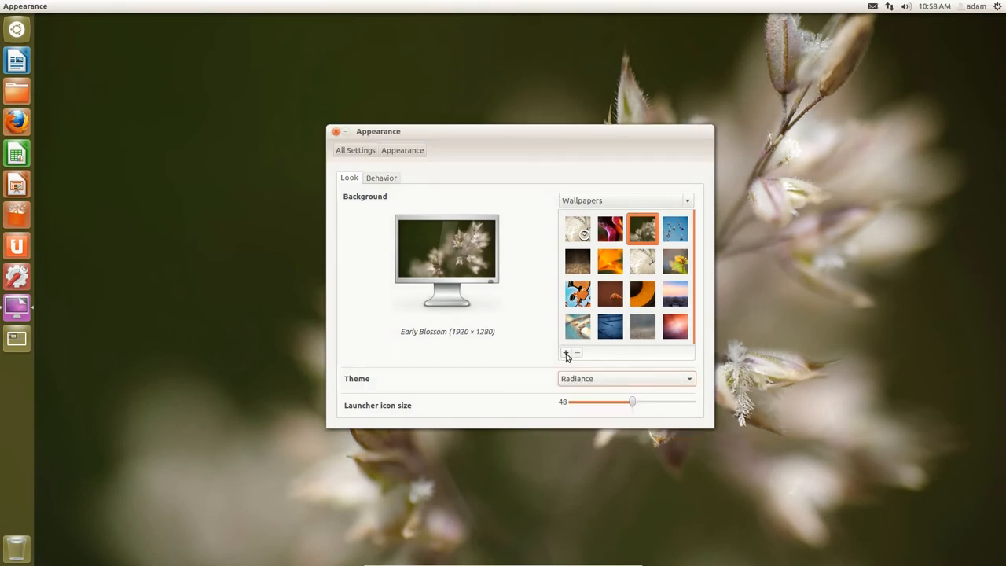
click(564, 352)
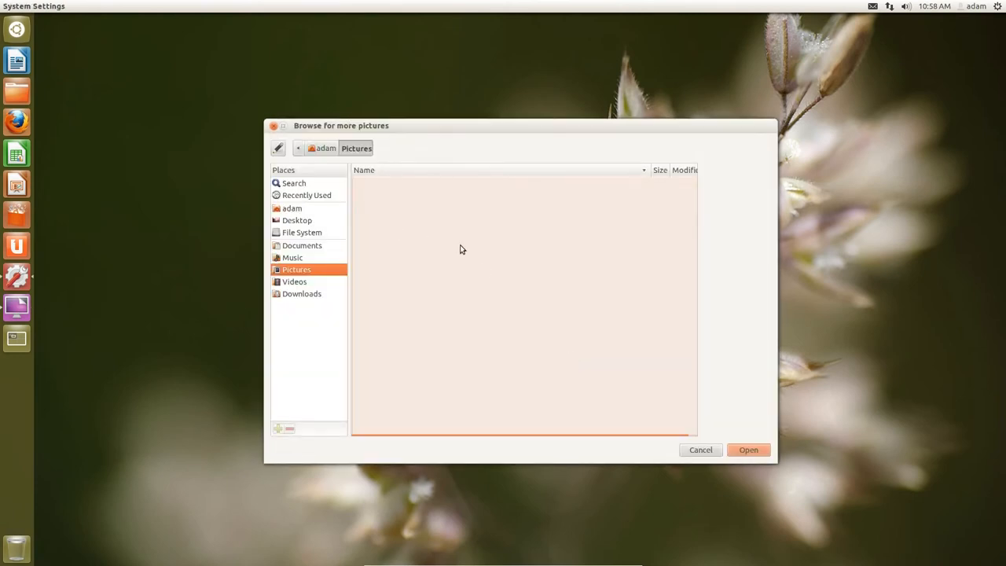
mouse_move(726, 436)
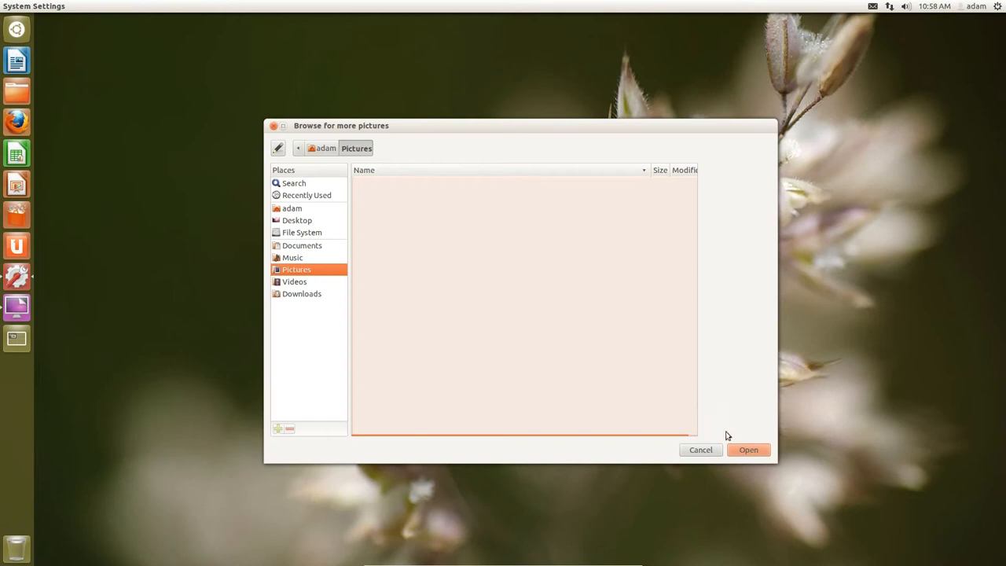
click(699, 449)
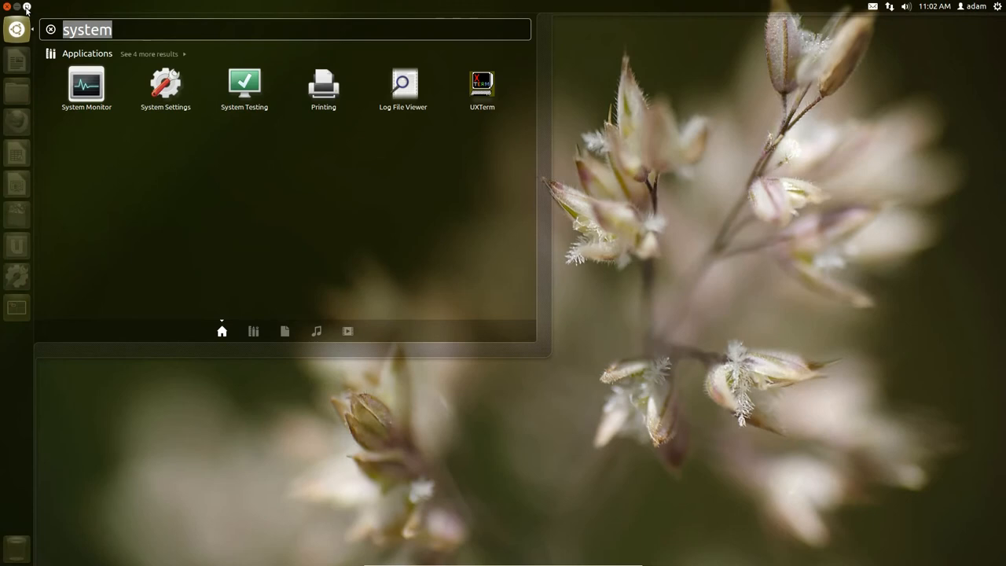
Show the Applications lens with its filters and the full expanded list of installed apps
click(149, 53)
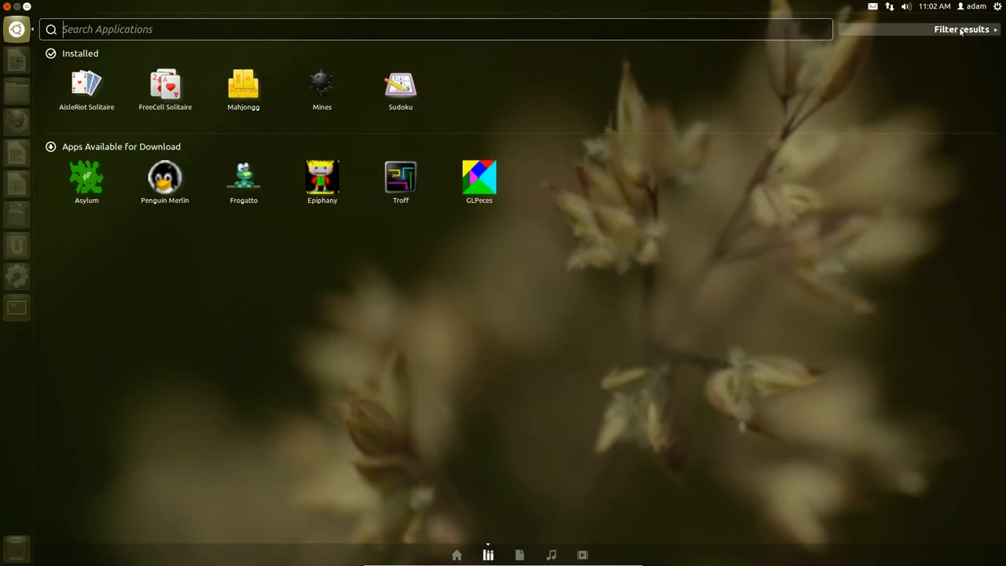
click(962, 28)
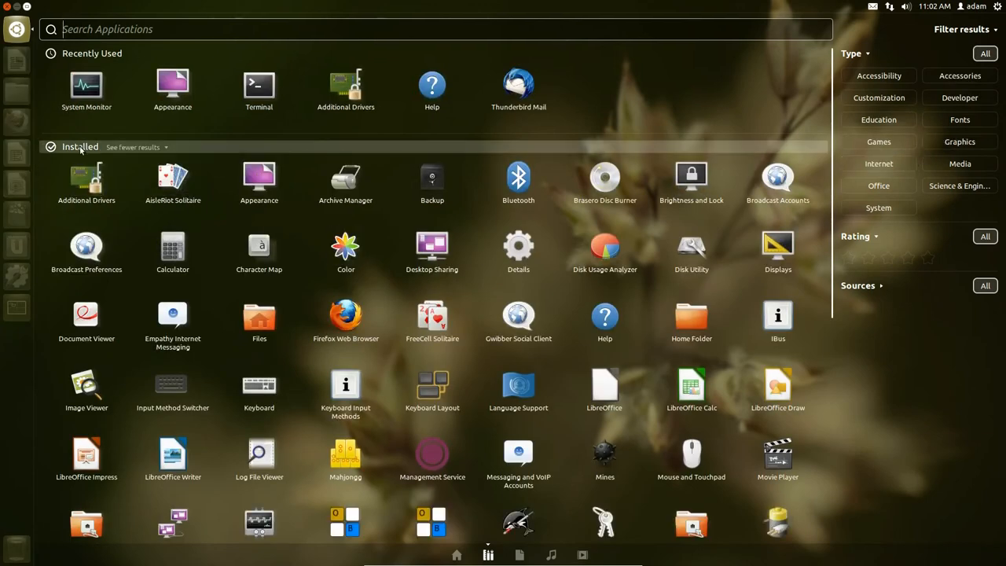
click(132, 148)
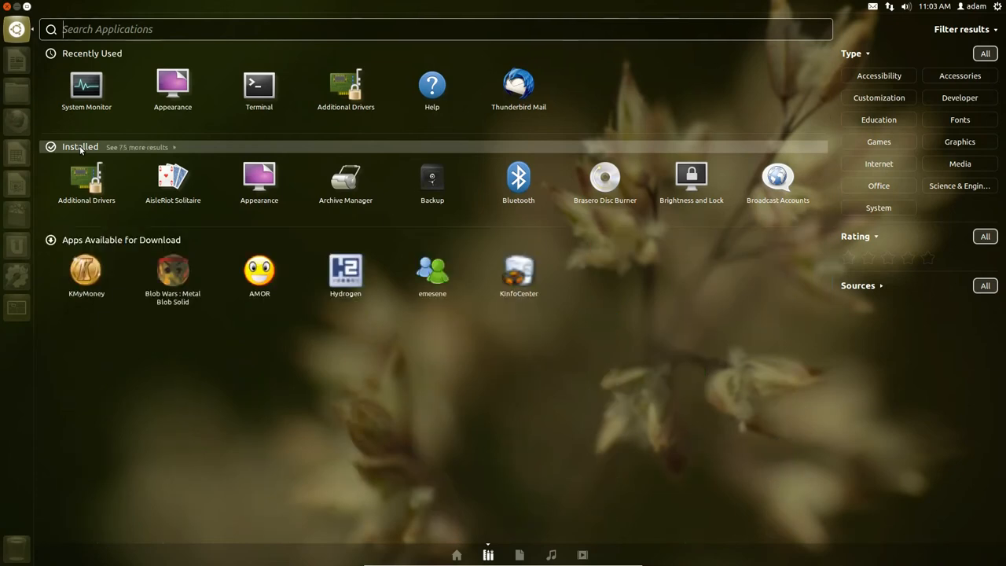
click(138, 148)
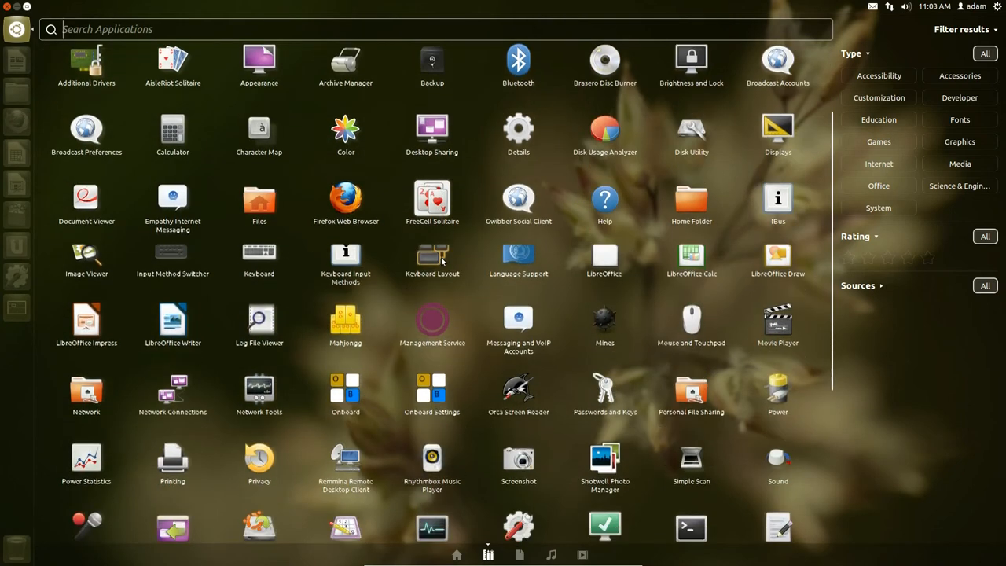
scroll(down, 3)
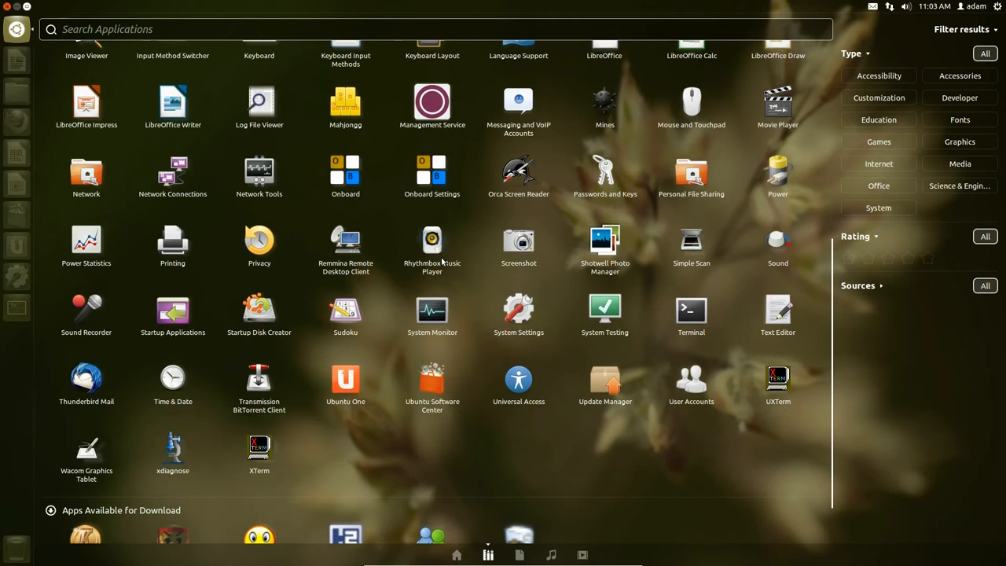
scroll(up, 3)
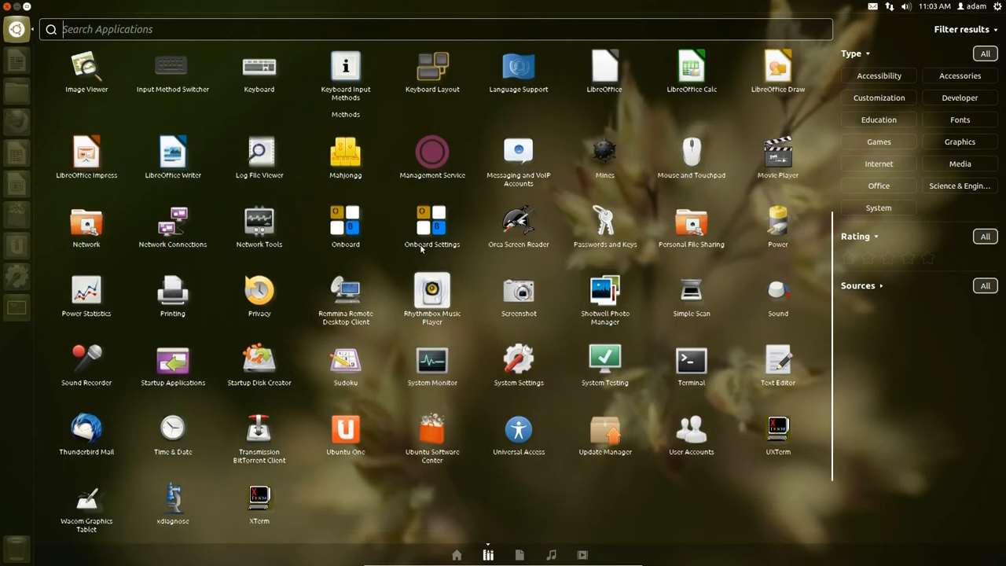
click(959, 164)
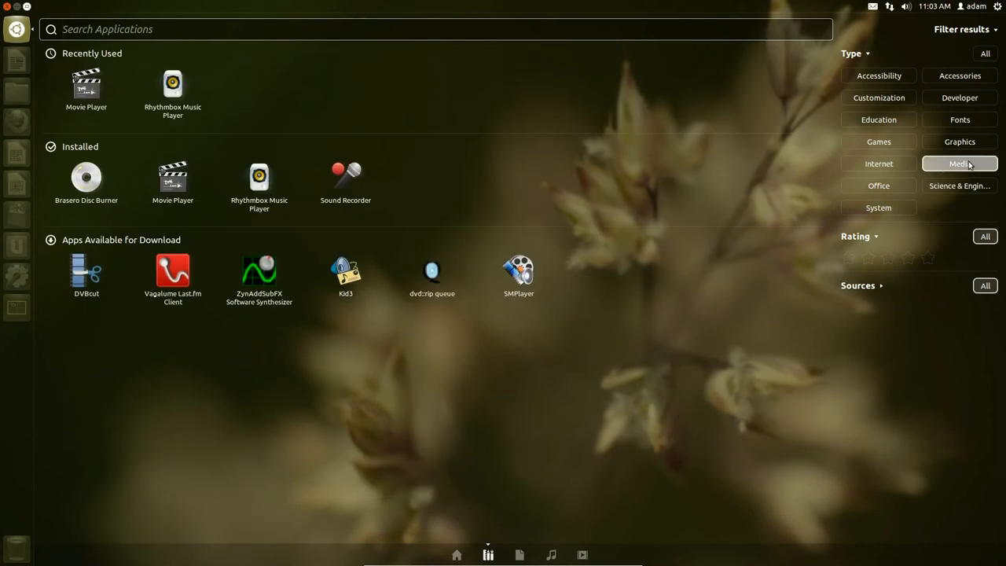
click(959, 163)
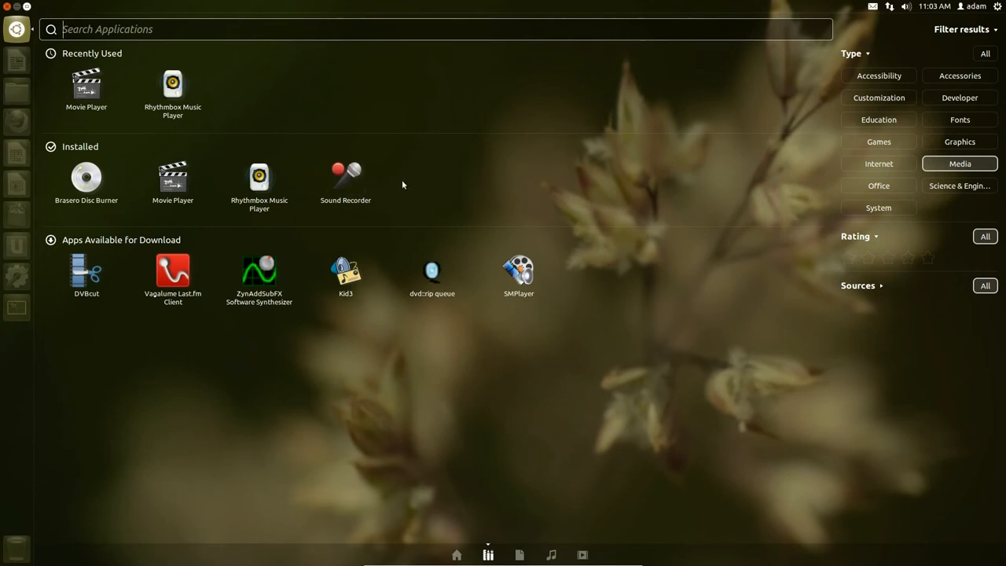
mouse_move(409, 180)
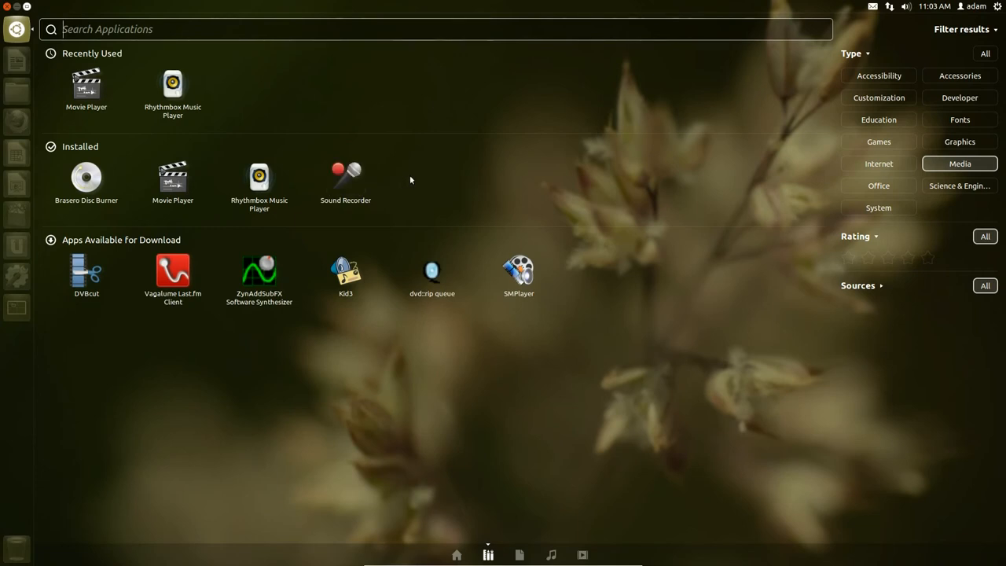
mouse_move(173, 185)
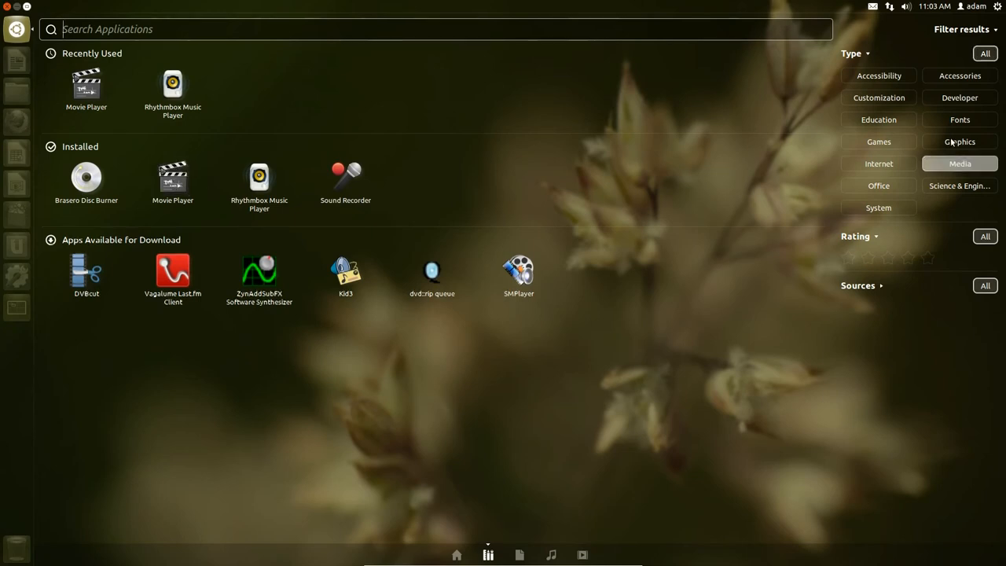
click(959, 141)
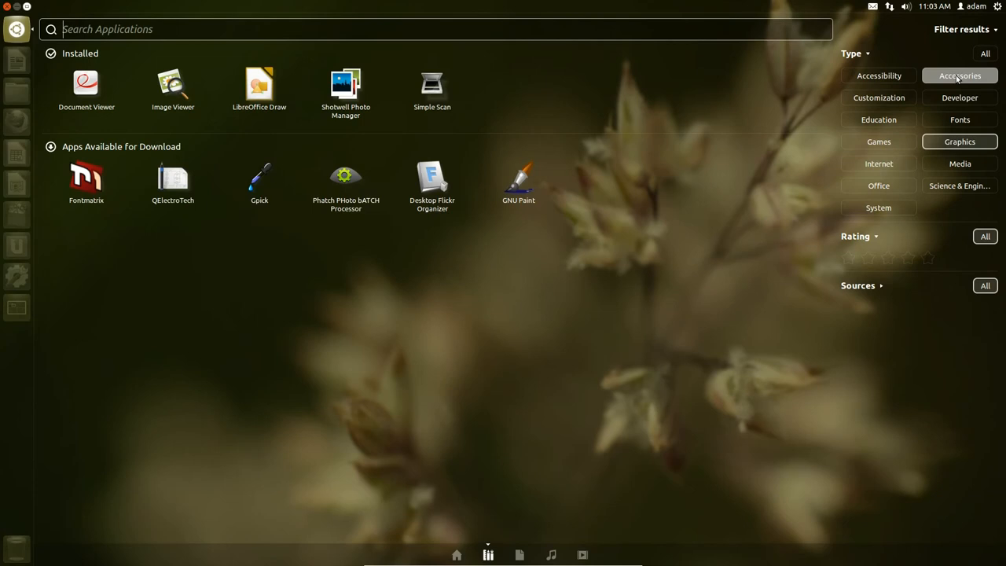
click(877, 207)
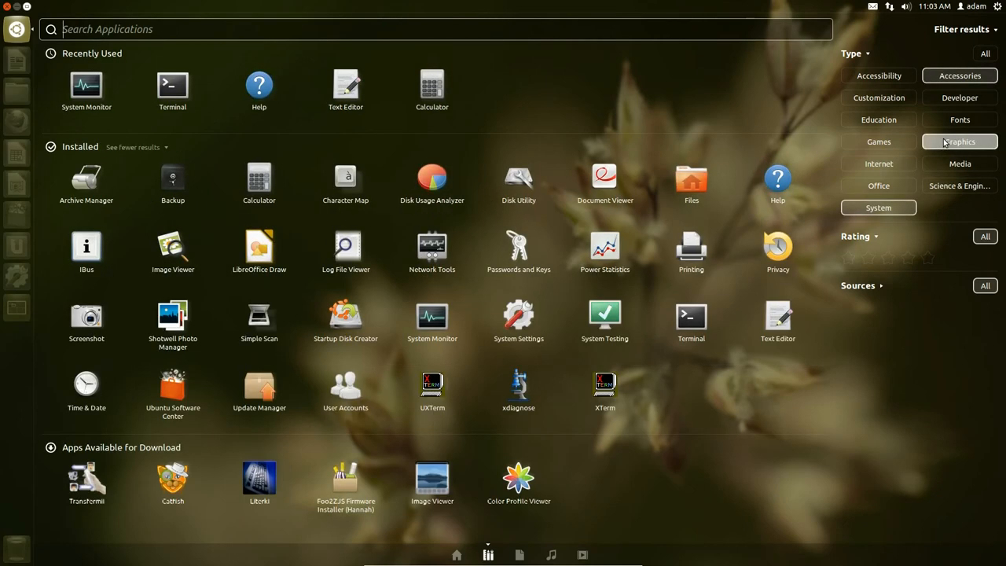
click(877, 208)
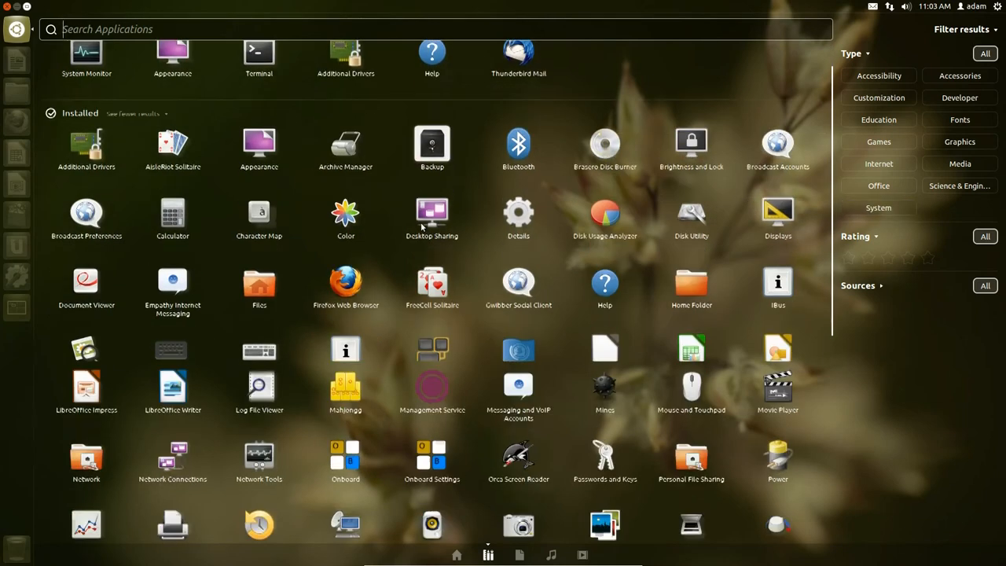
scroll(down, 3)
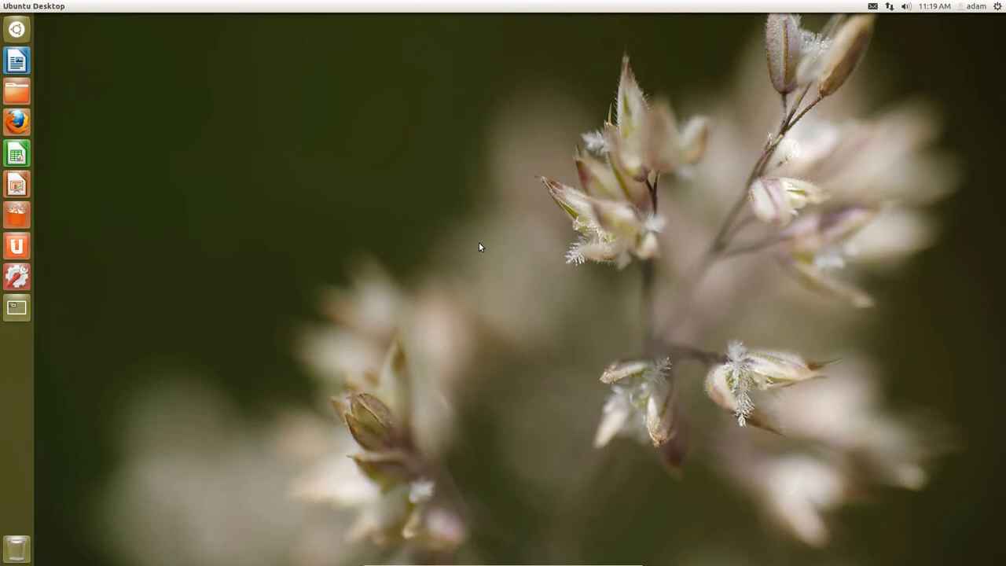
key(super)
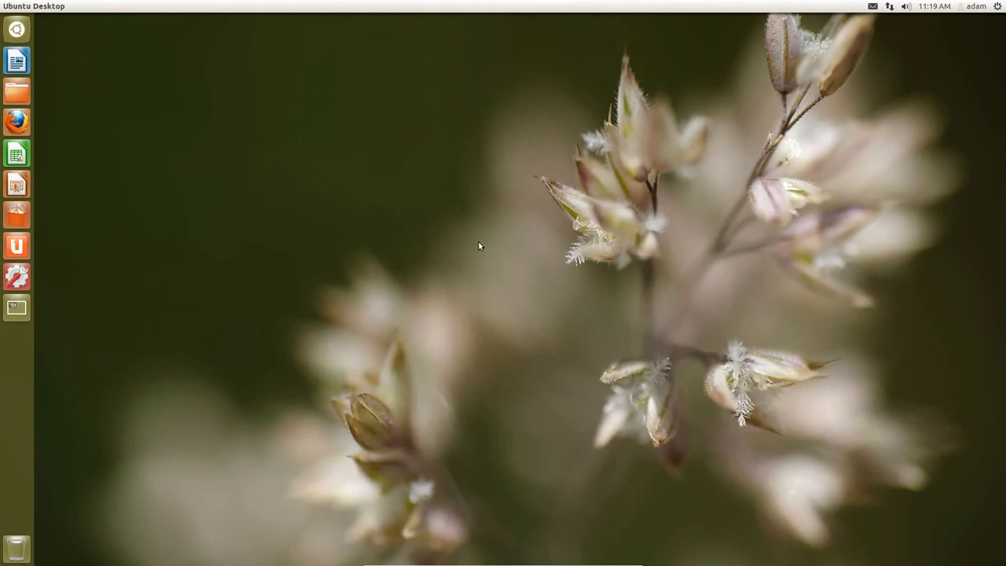
mouse_move(70, 117)
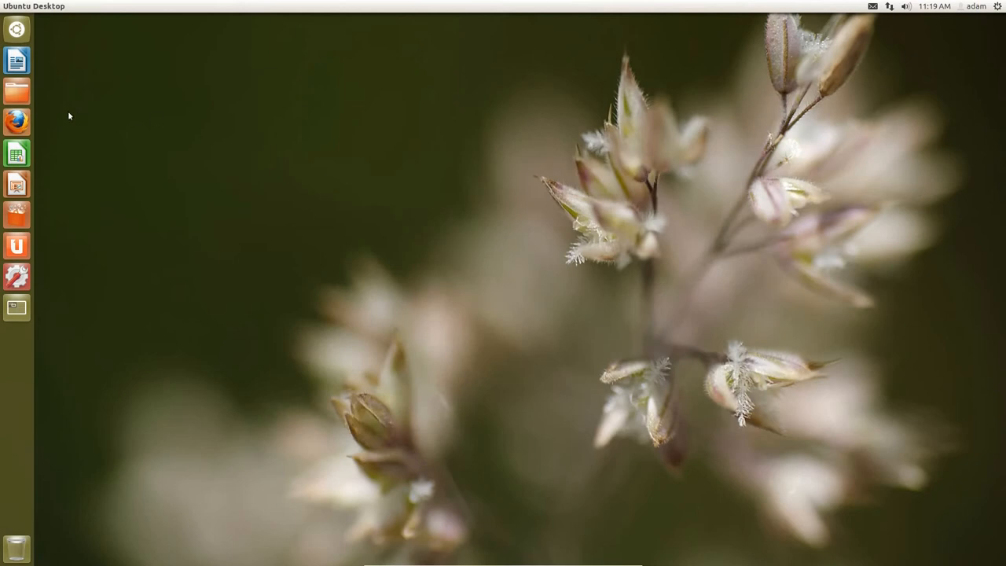
mouse_move(16, 91)
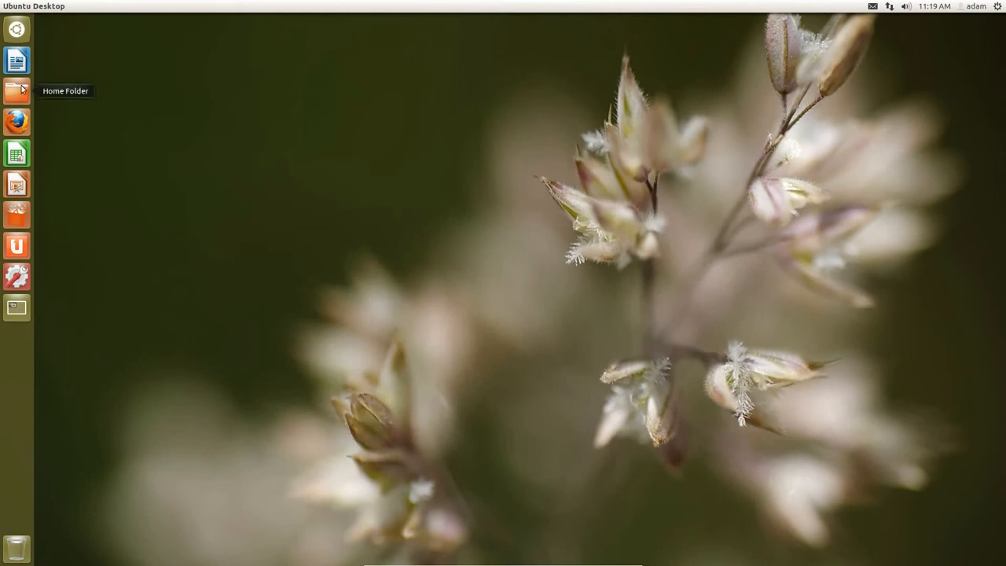
Open the Home folder from the launcher and dismiss its quicklist
click(16, 90)
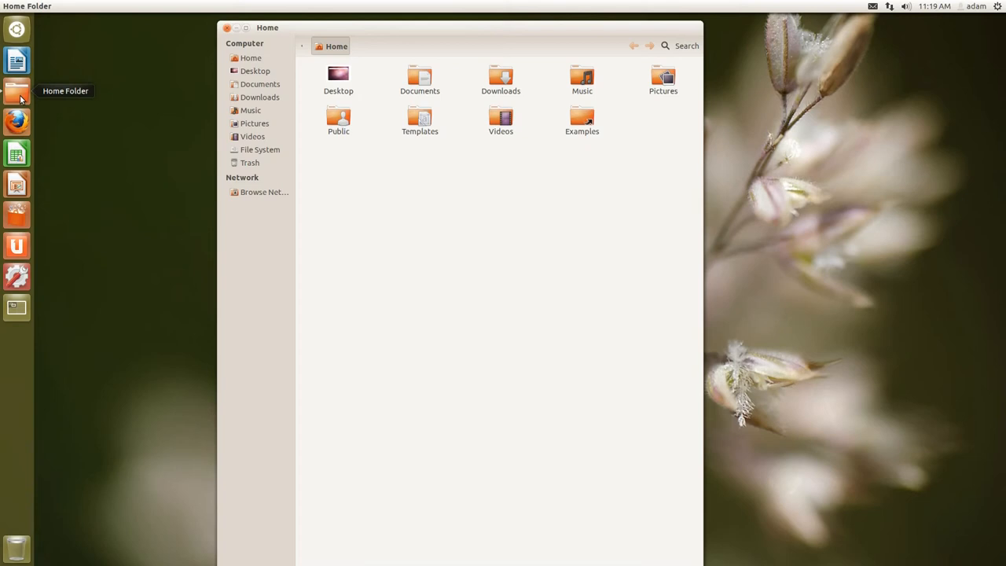
mouse_move(289, 66)
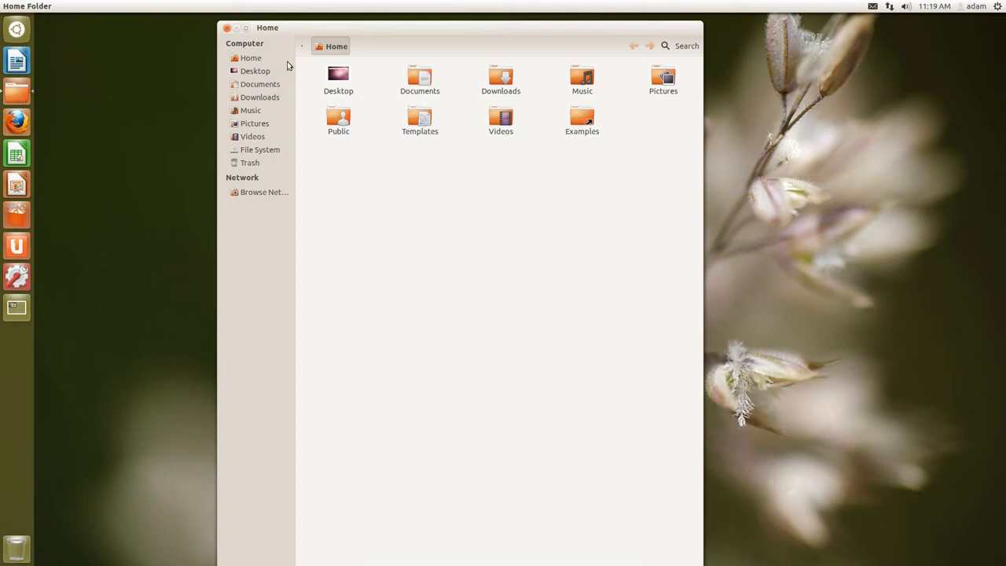
mouse_move(314, 35)
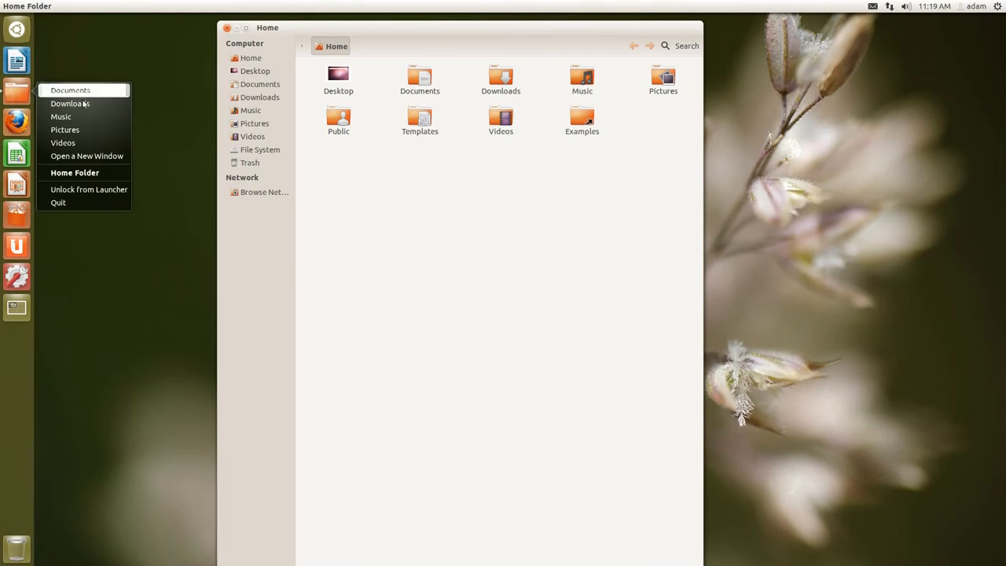
click(94, 78)
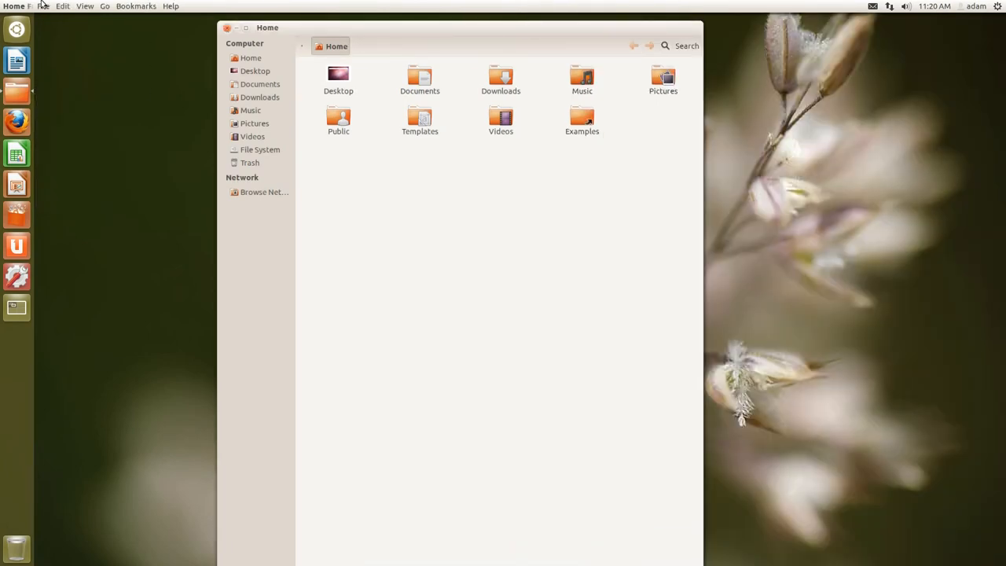
Show the Nautilus File menu from the global menu bar, dismiss it, and show it again
click(38, 6)
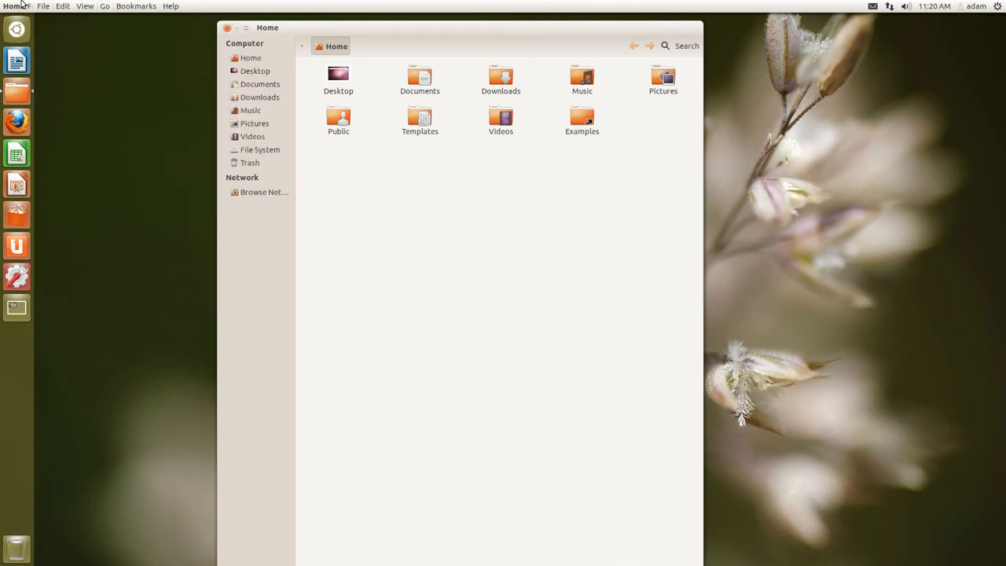
click(44, 6)
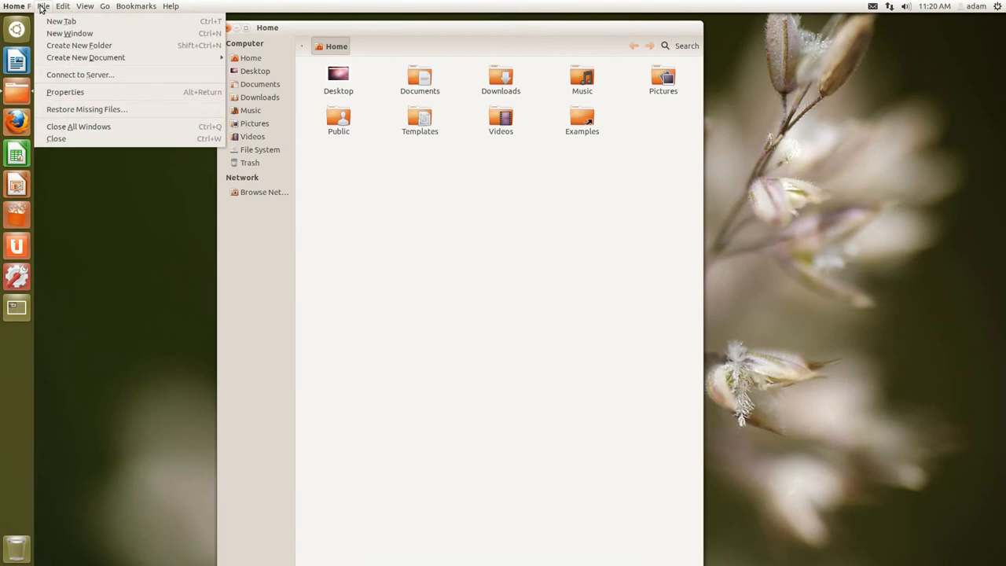
click(425, 371)
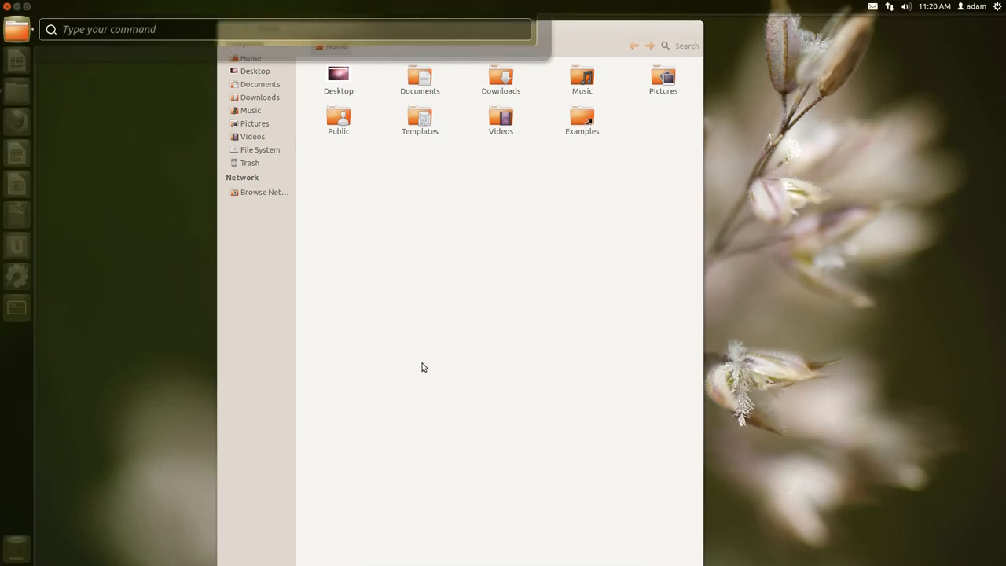
mouse_move(358, 232)
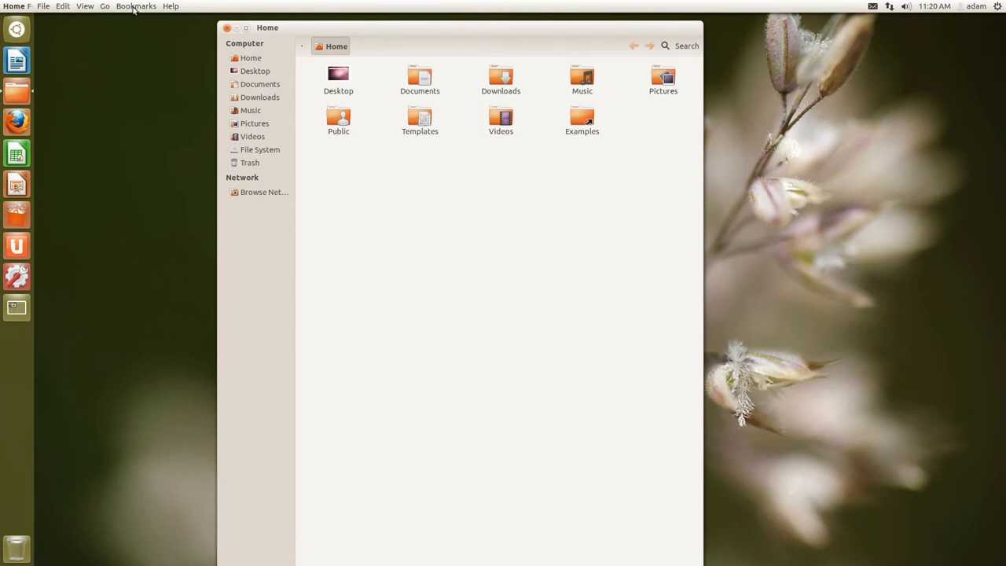
click(42, 6)
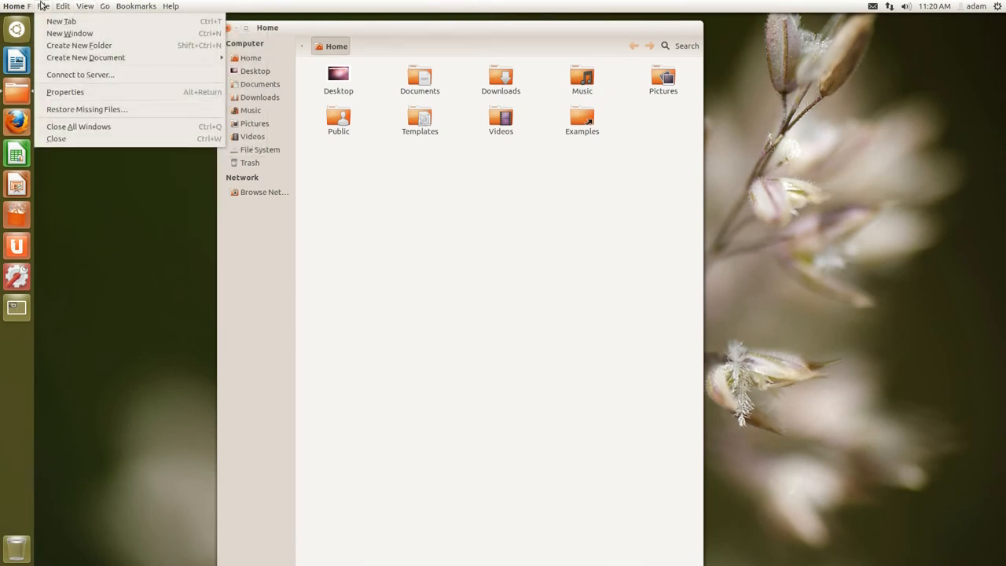
mouse_move(360, 156)
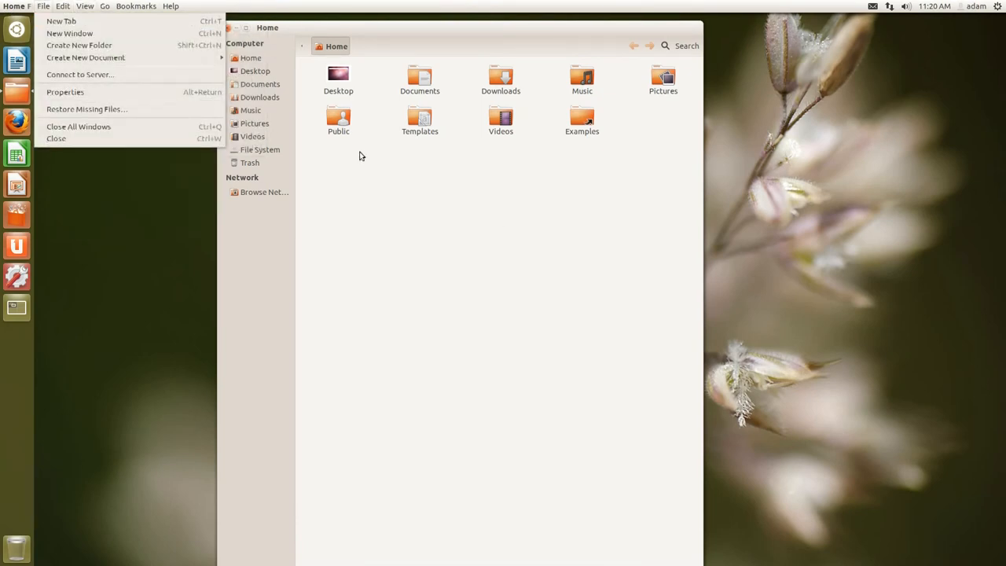
mouse_move(481, 264)
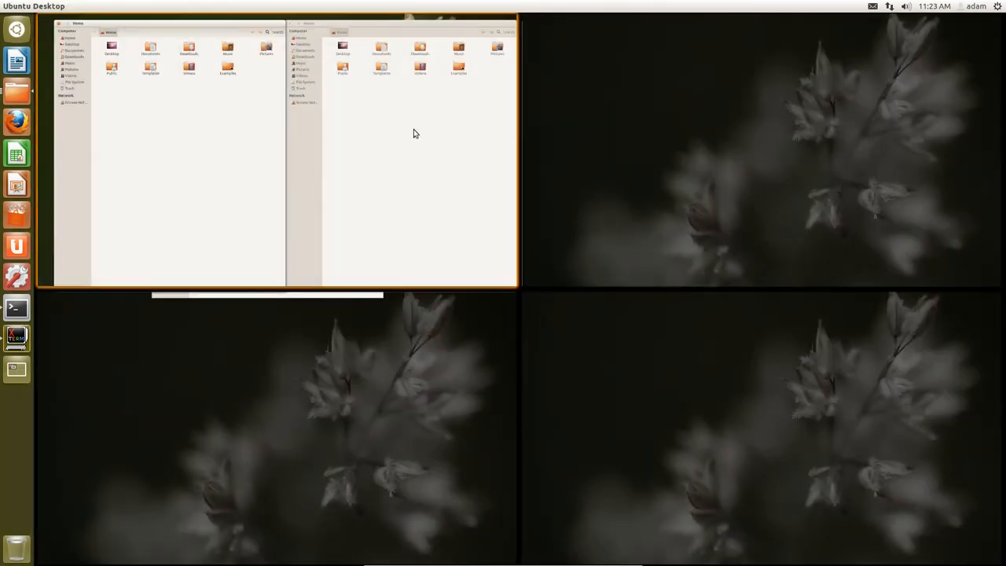
mouse_move(364, 29)
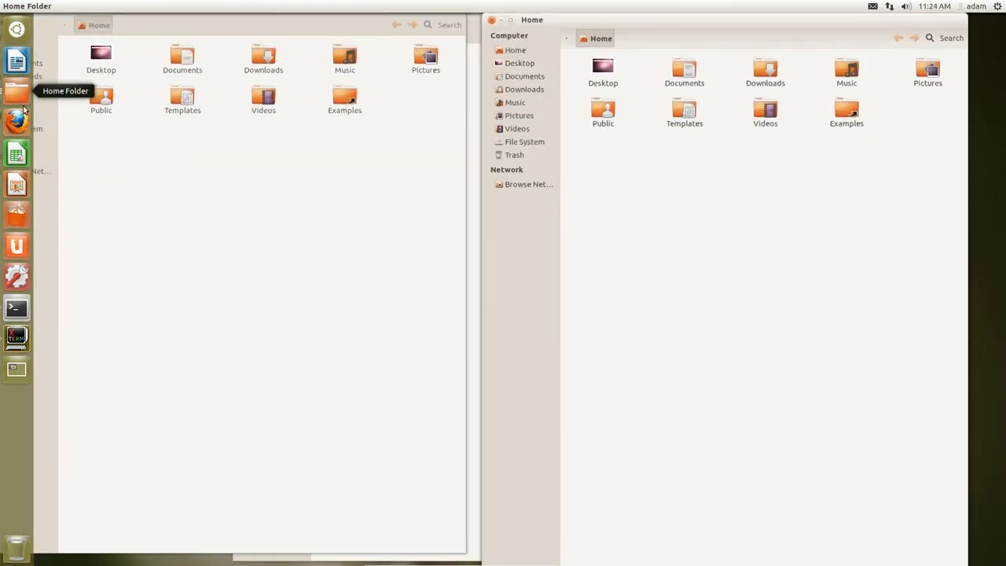
Open a Terminal window from the launcher
click(16, 306)
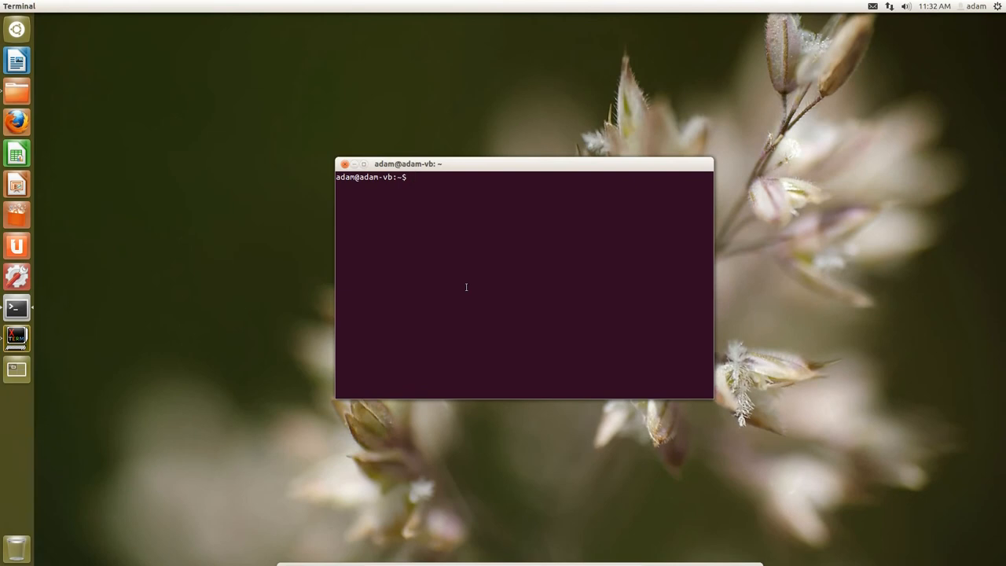
mouse_move(210, 181)
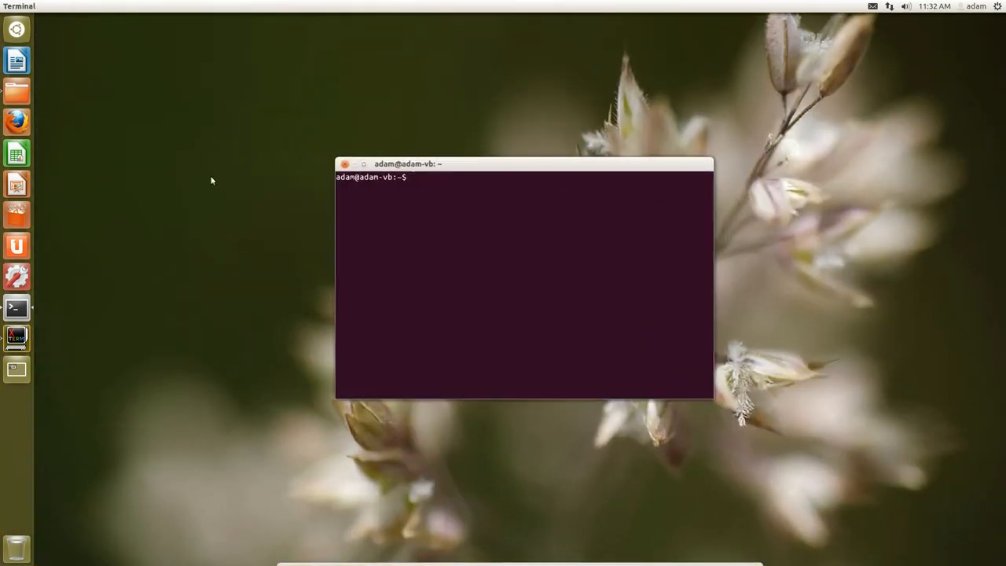
Bring back both Home folder windows spread side by side via the launcher icon
click(16, 89)
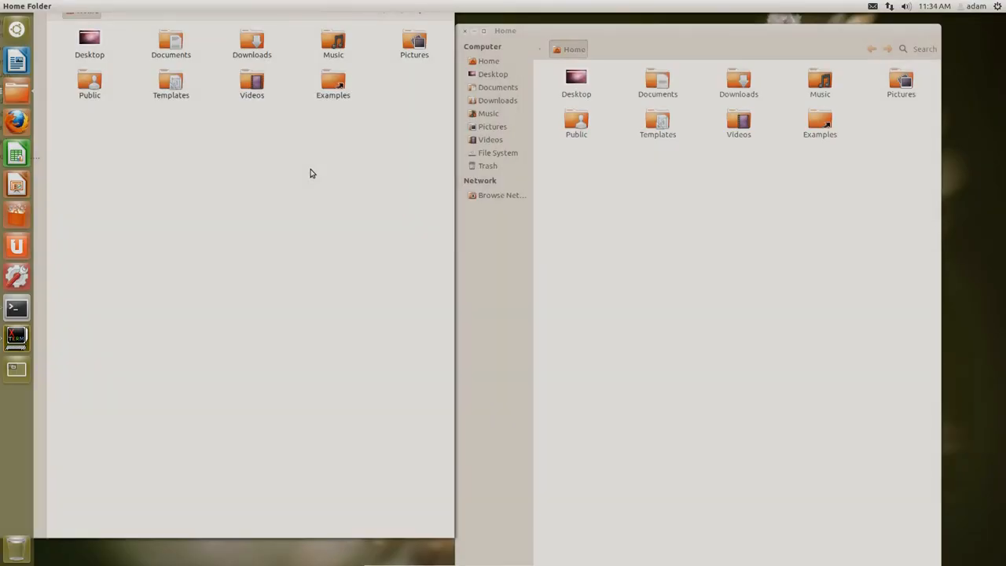
mouse_move(16, 91)
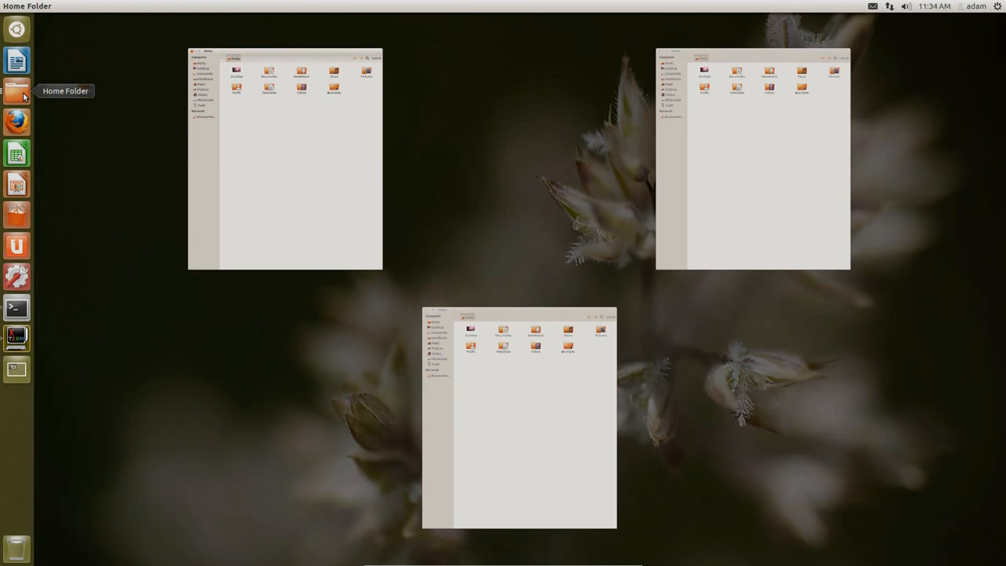
mouse_move(297, 173)
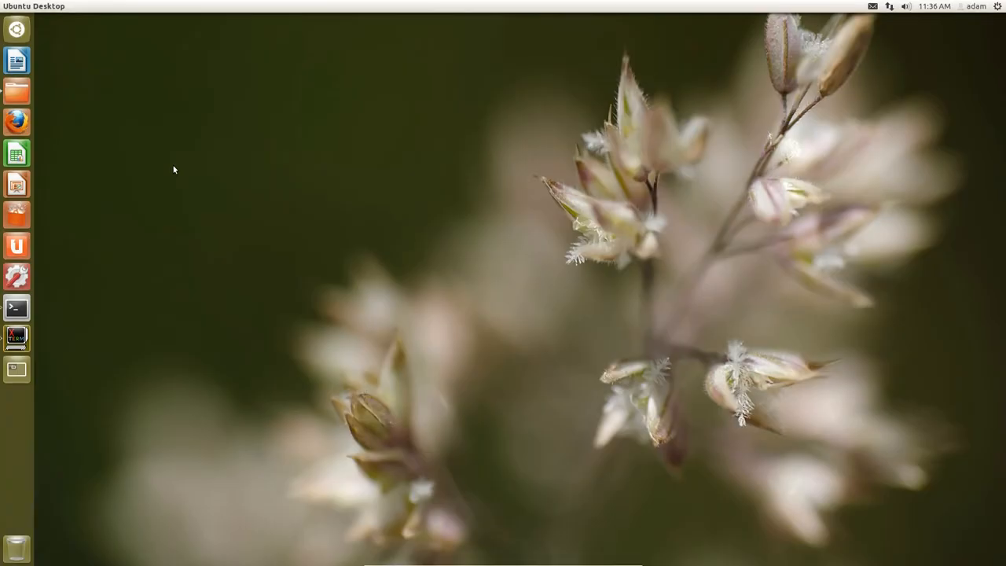
mouse_move(150, 147)
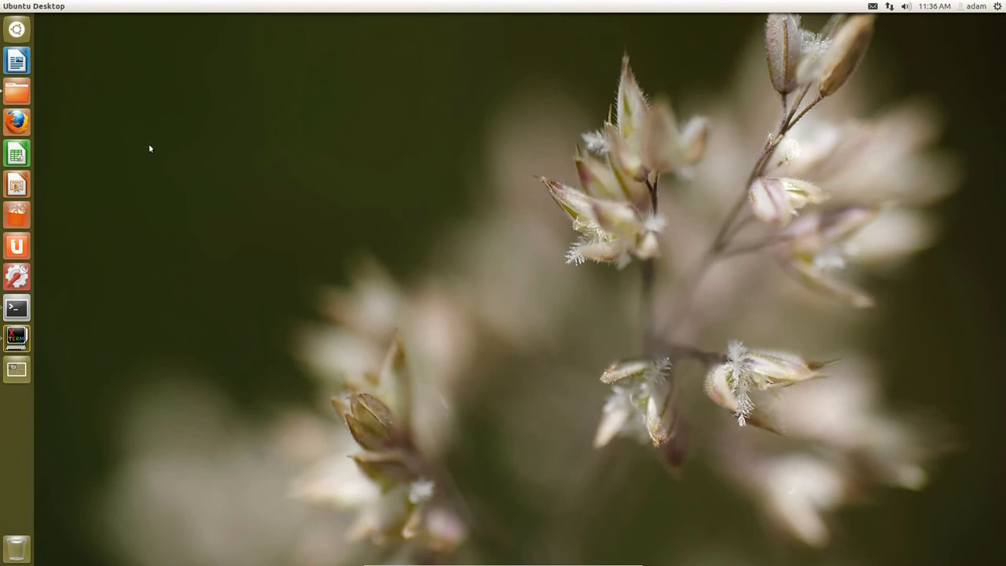
mouse_move(15, 307)
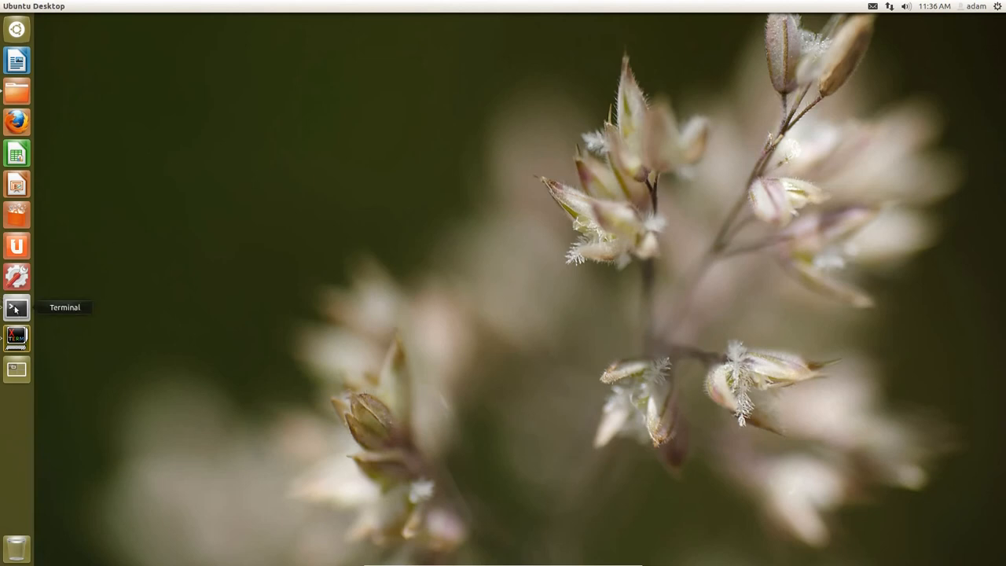
mouse_move(15, 91)
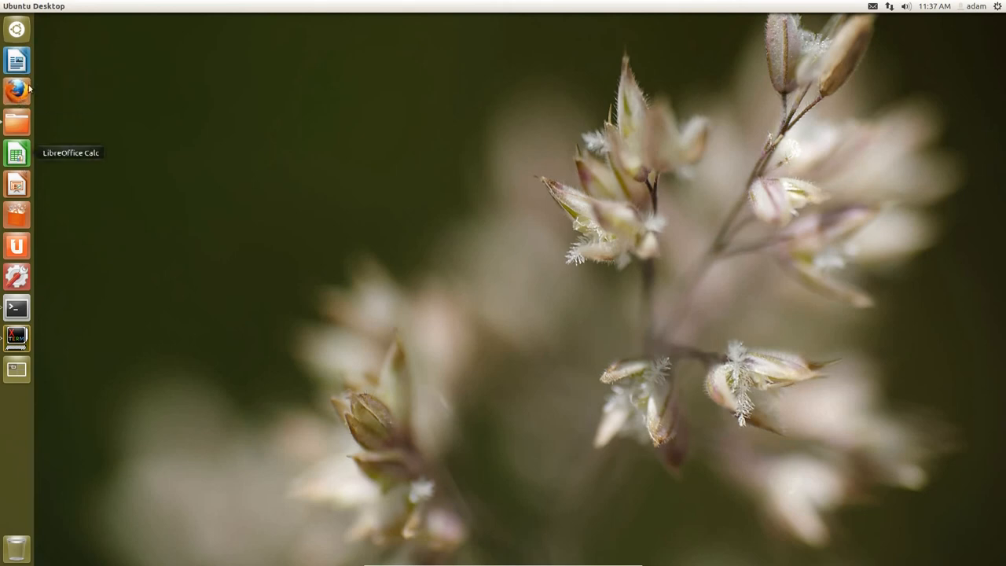
mouse_move(15, 60)
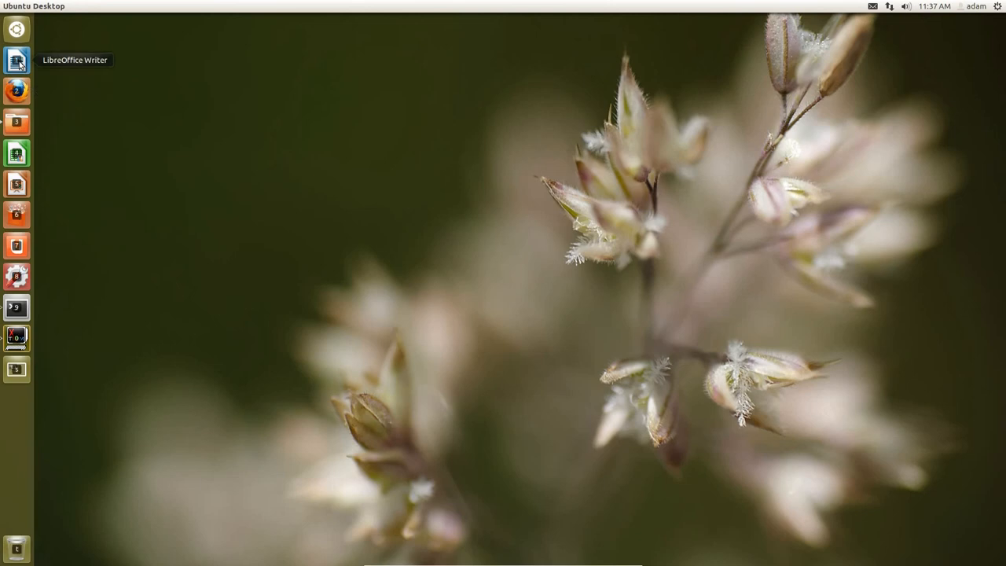
Start a new blank Writer document 'Untitled 1', then close it
click(15, 59)
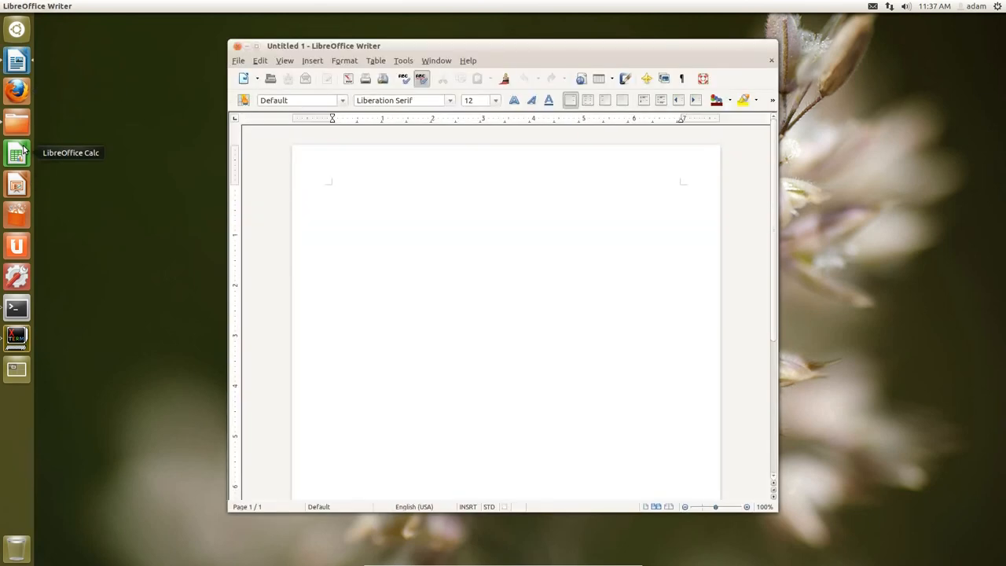
mouse_move(195, 74)
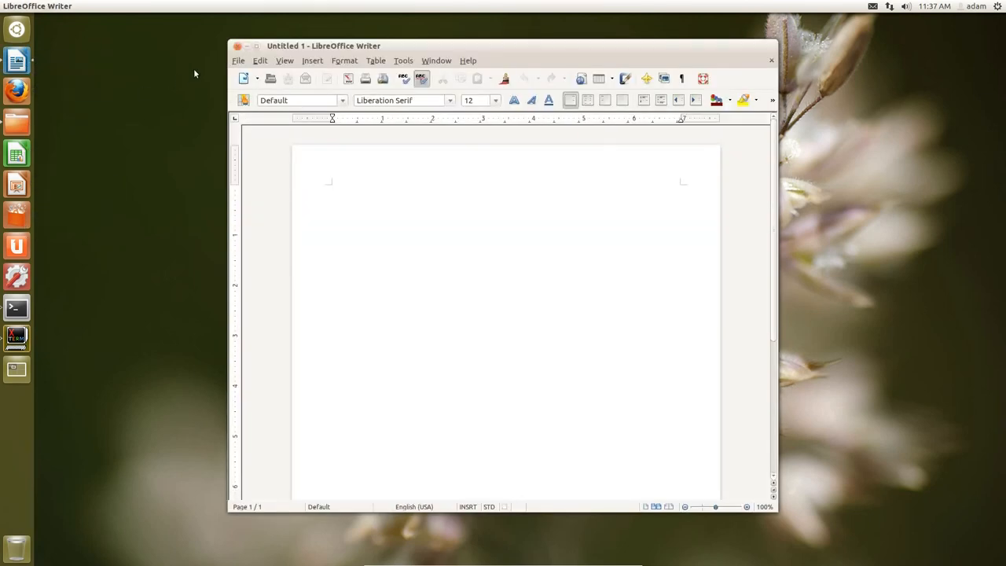
click(770, 60)
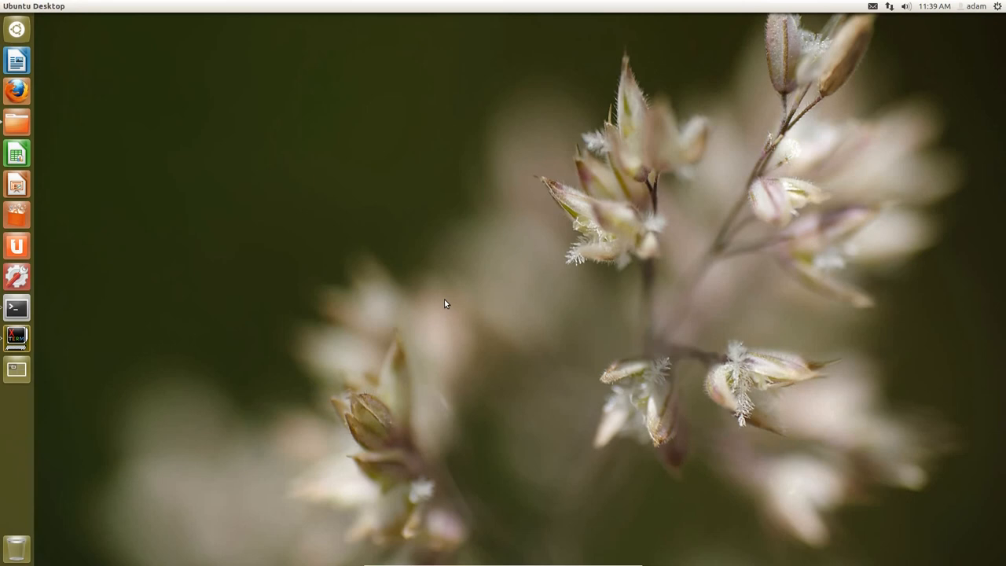
mouse_move(203, 167)
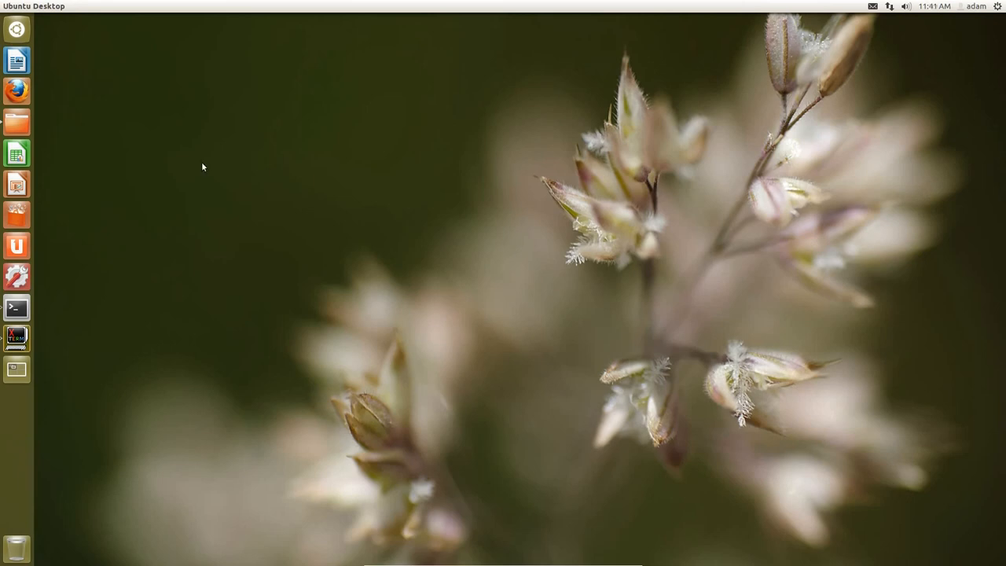